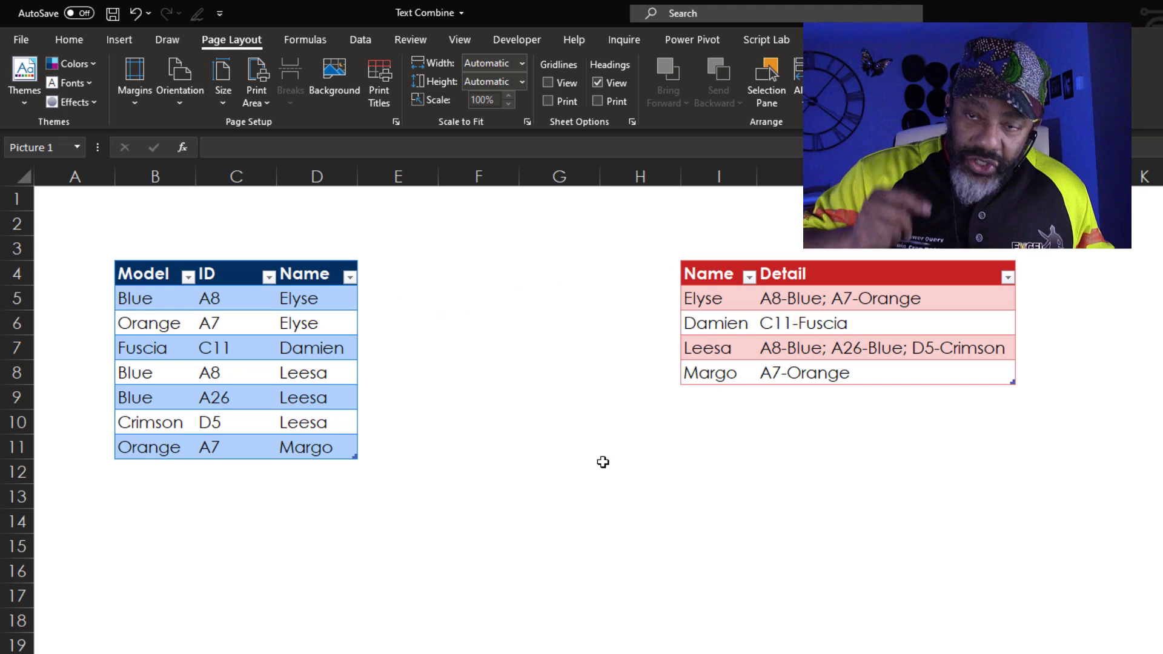
# Send the Model/ID/Name table from a cell inside it into Power Query via From Table/Range
pyautogui.click(316, 372)
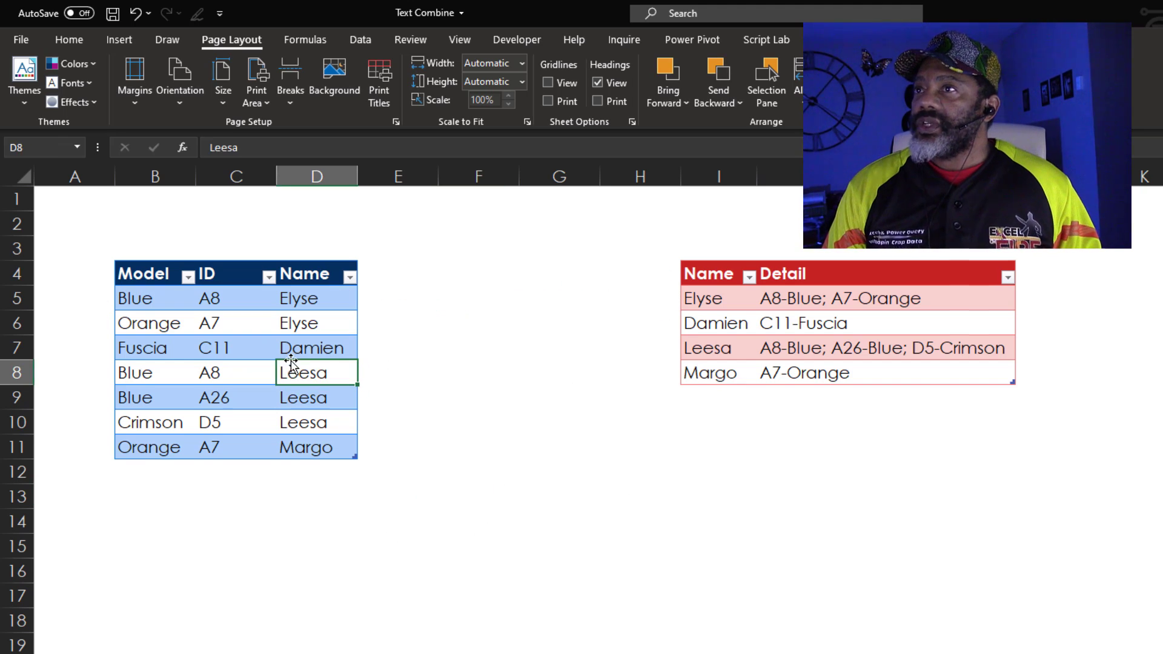
pyautogui.click(361, 38)
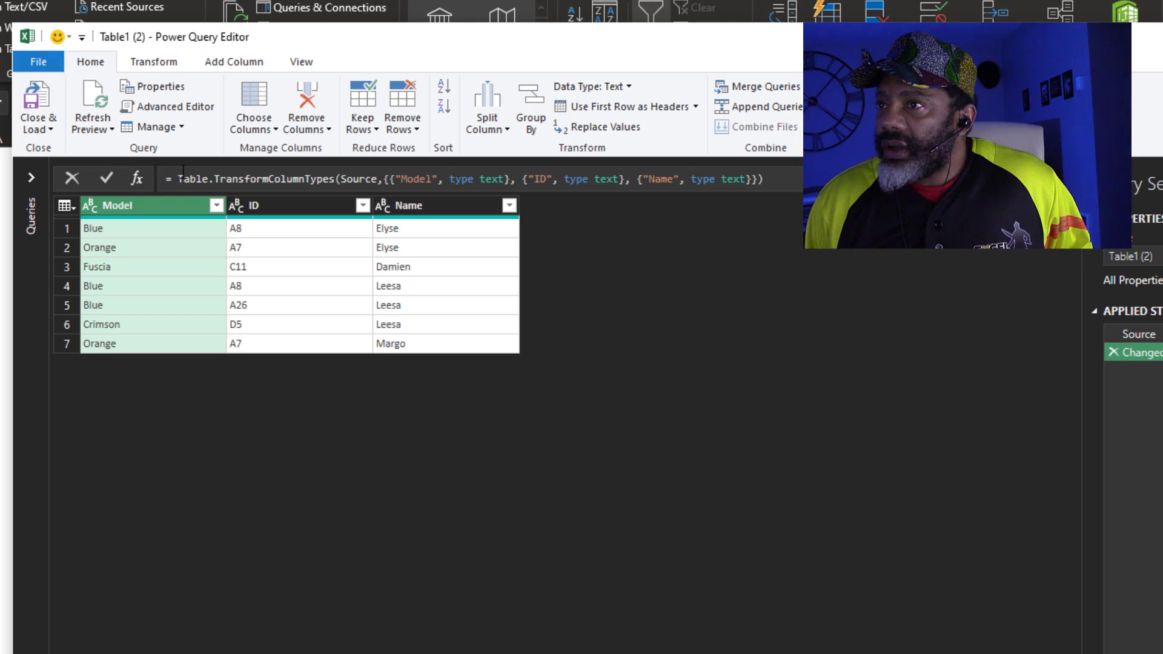
# Merge ID and Model with a '-' separator into Merged, then remove columns other than Name and Merged
pyautogui.click(296, 206)
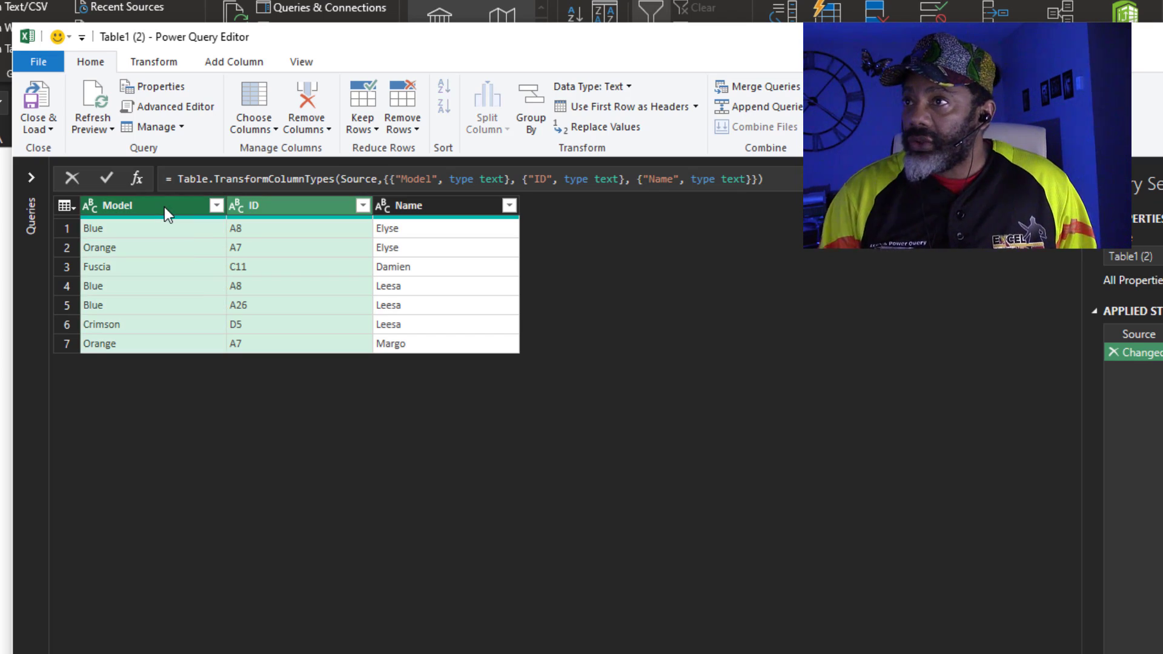
pyautogui.click(233, 62)
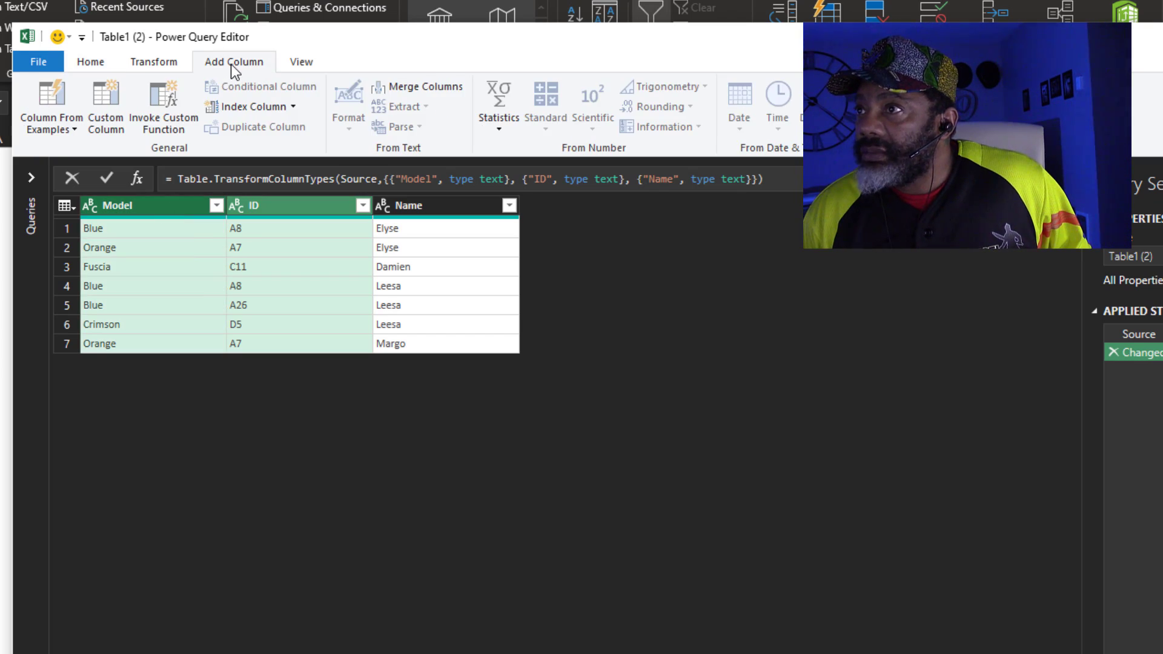
pyautogui.moveTo(406, 94)
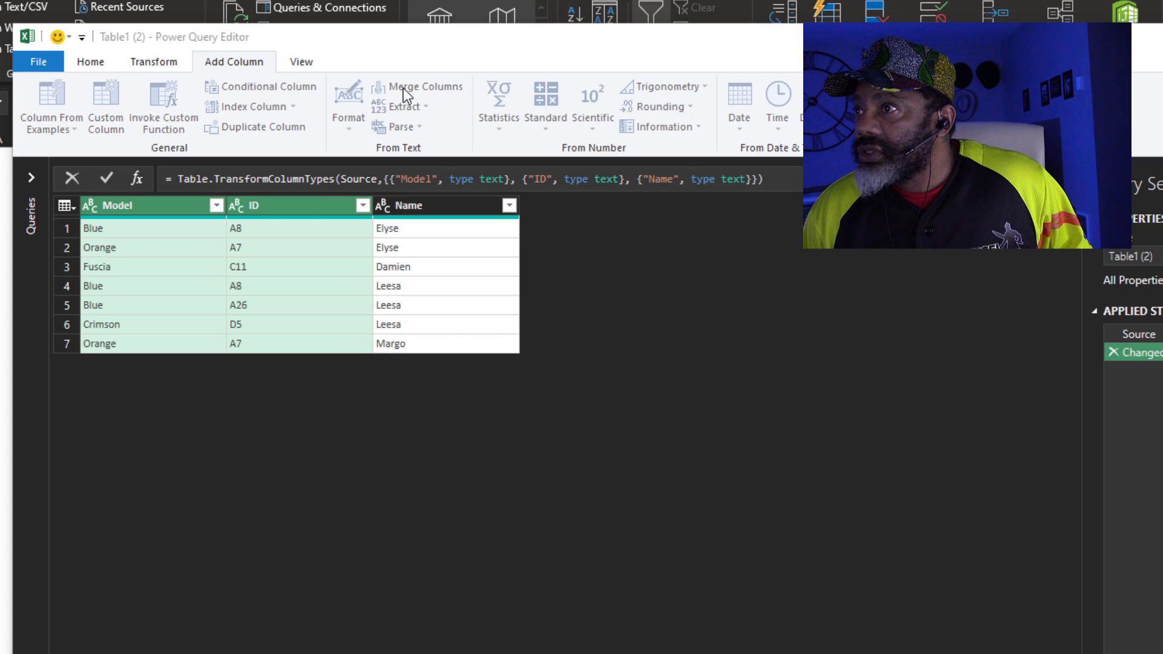
pyautogui.click(425, 87)
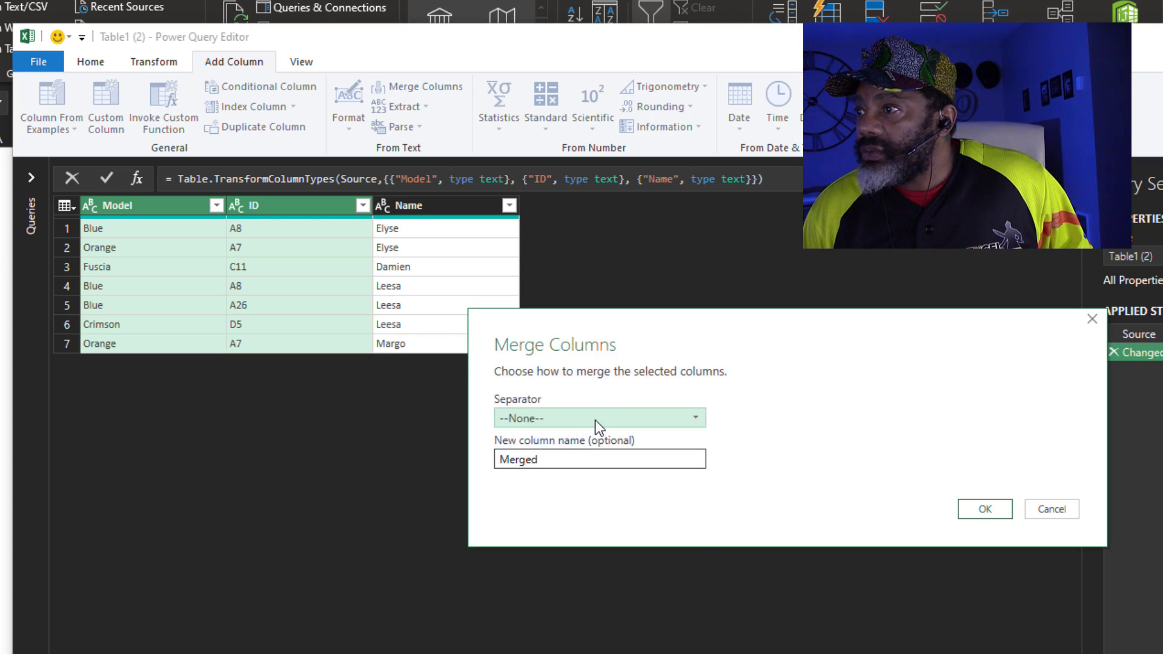
pyautogui.moveTo(586, 455)
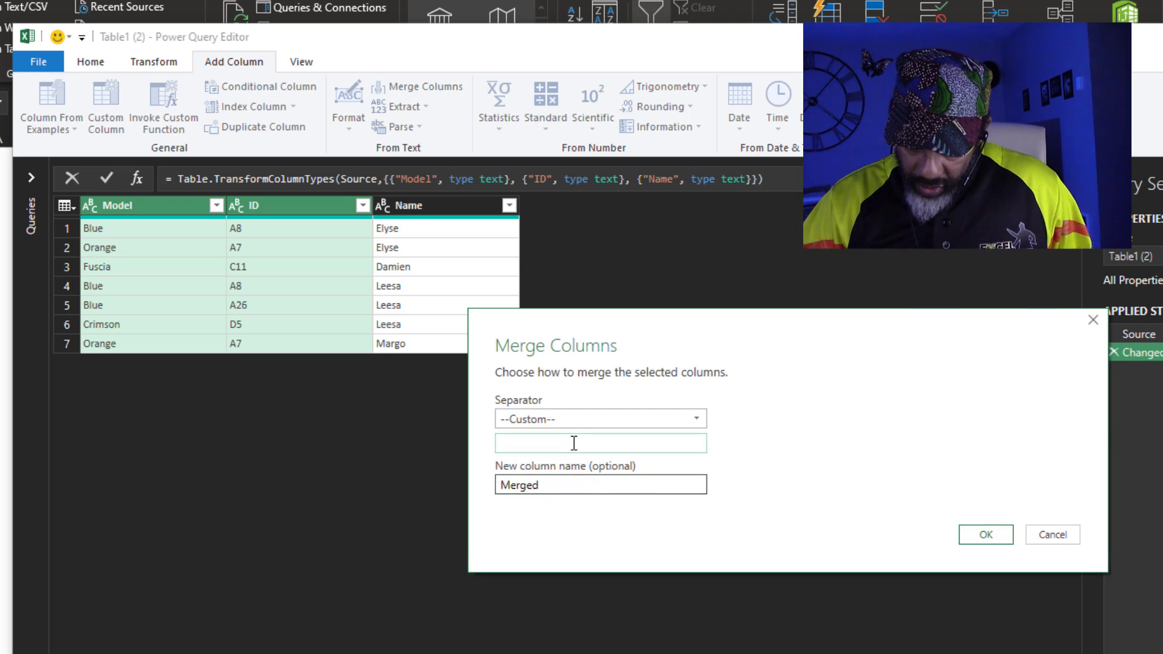
pyautogui.click(985, 534)
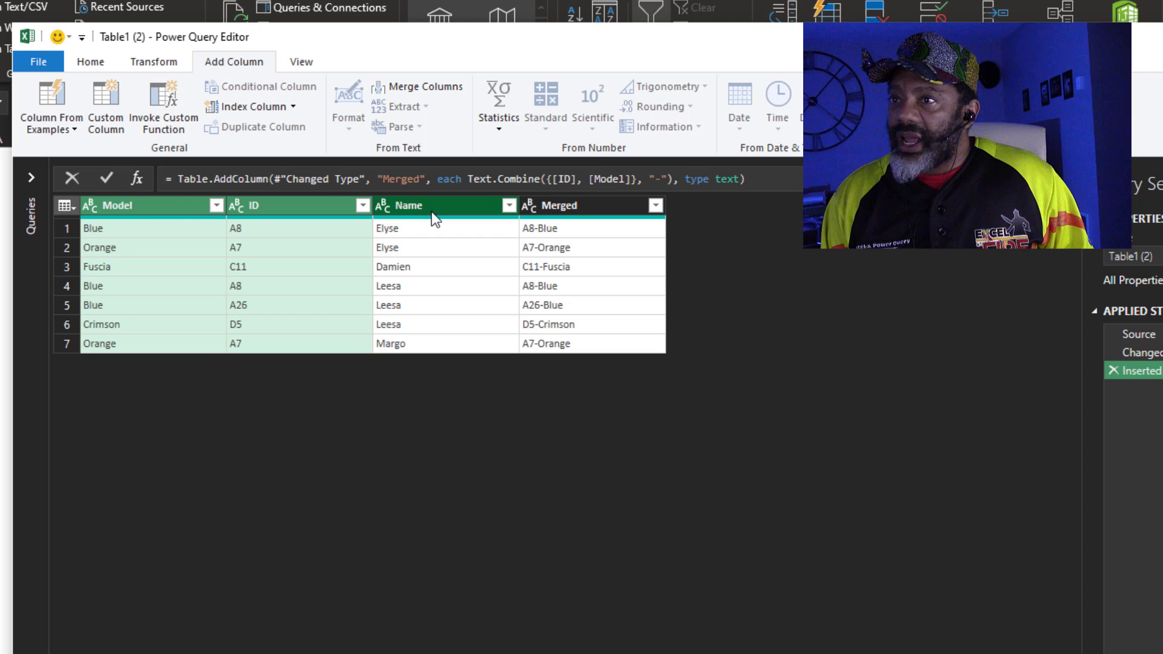
pyautogui.rightClick(401, 206)
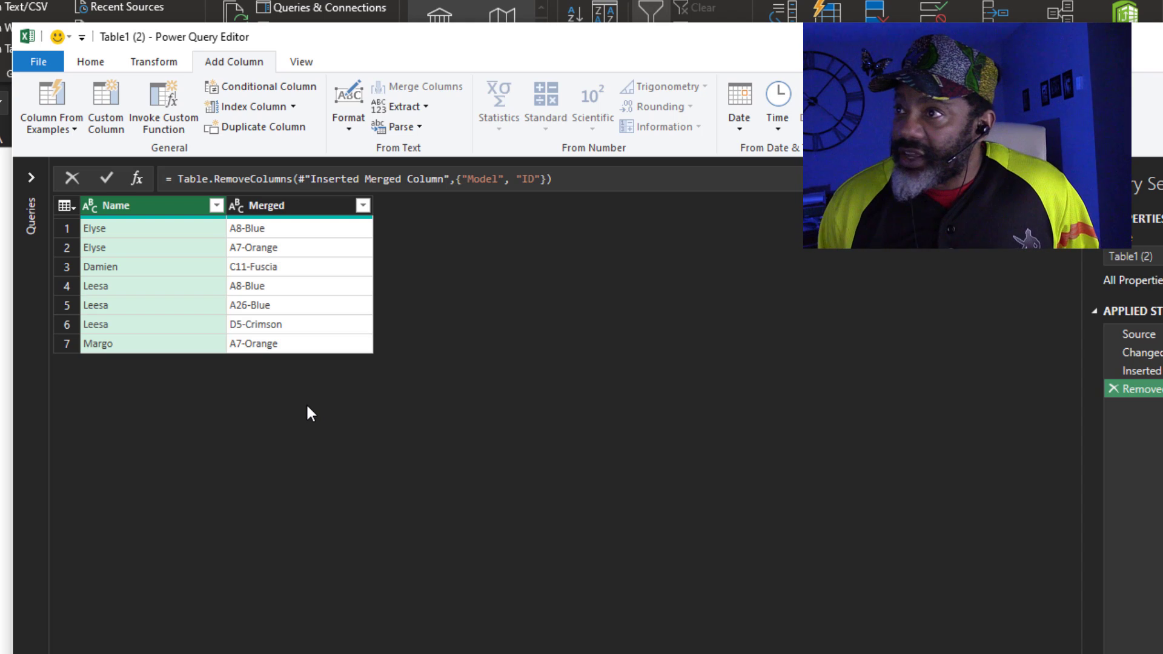
# Group rows by Name with a Count column summing Merged
pyautogui.click(91, 61)
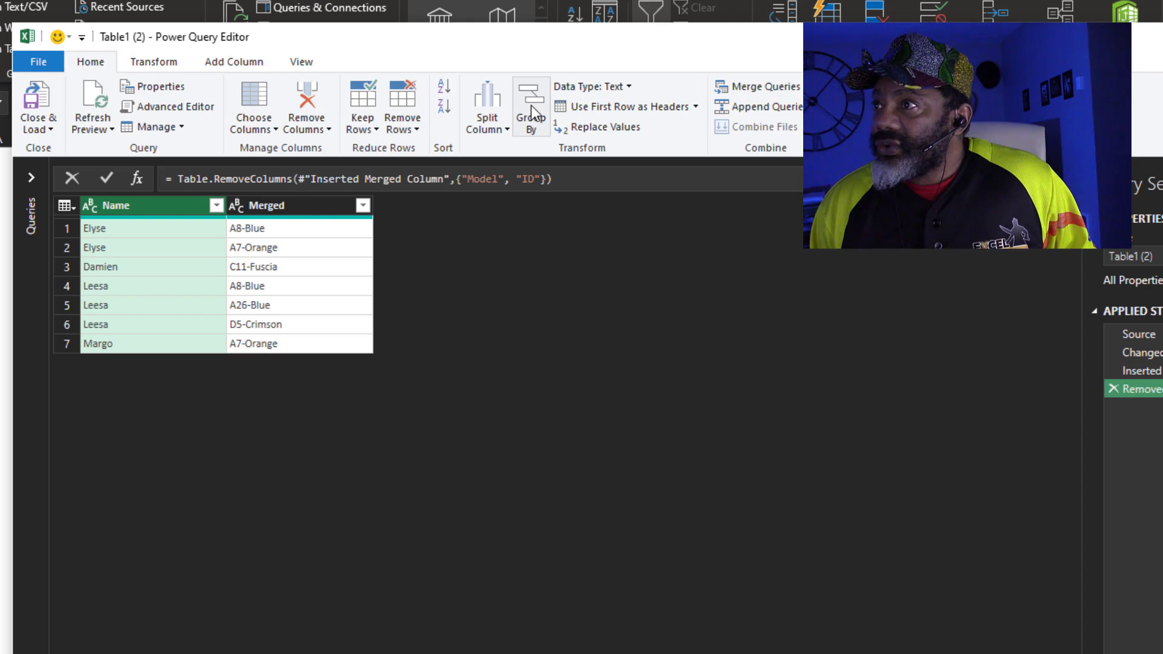
pyautogui.click(531, 106)
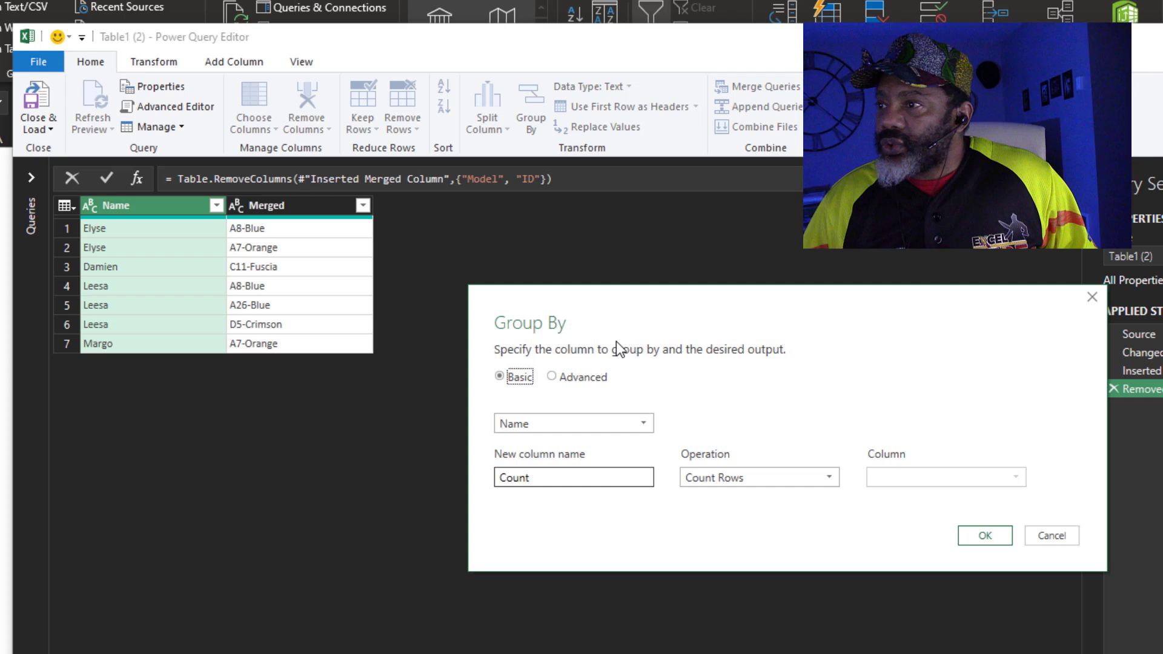
pyautogui.moveTo(711, 467)
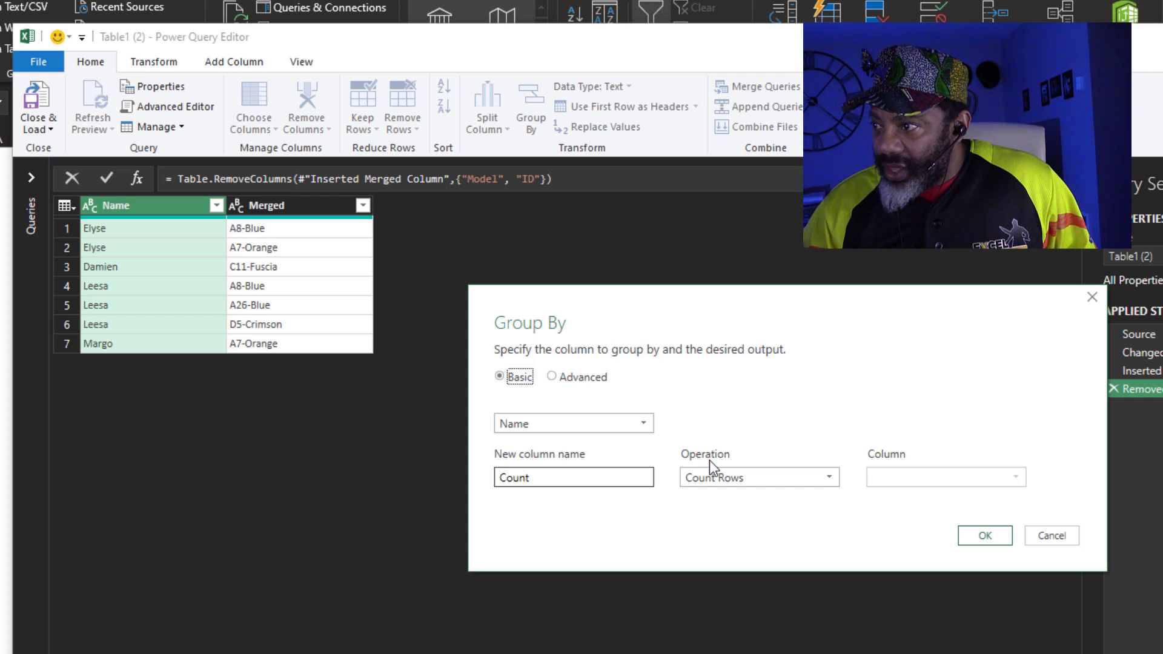
pyautogui.click(757, 477)
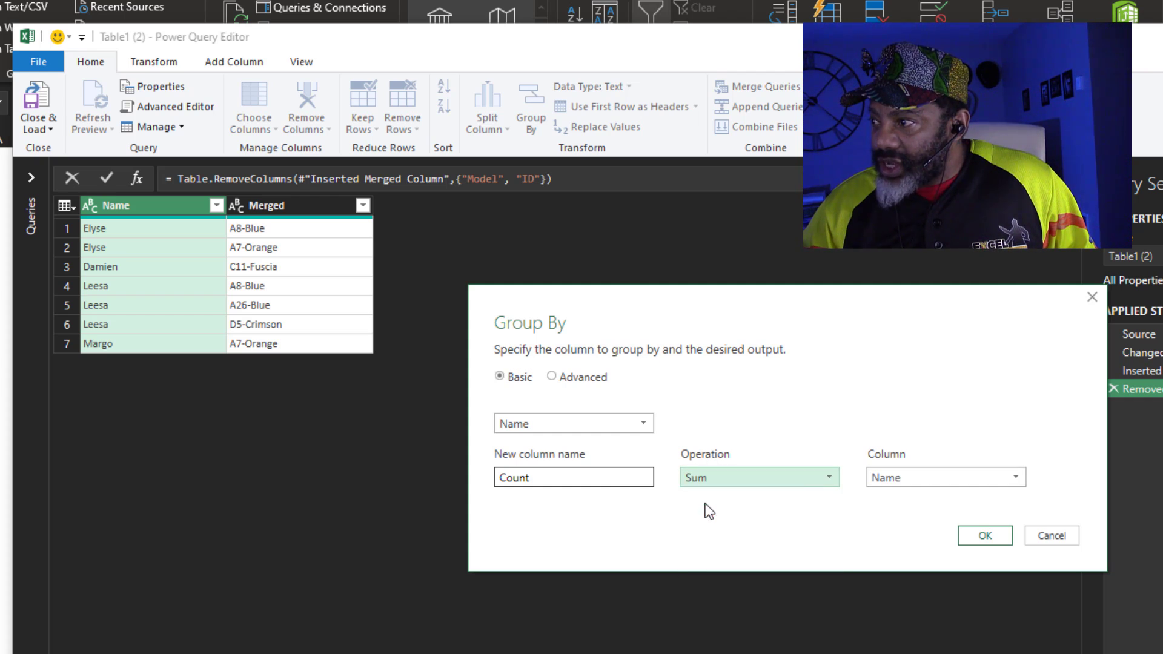
pyautogui.click(945, 477)
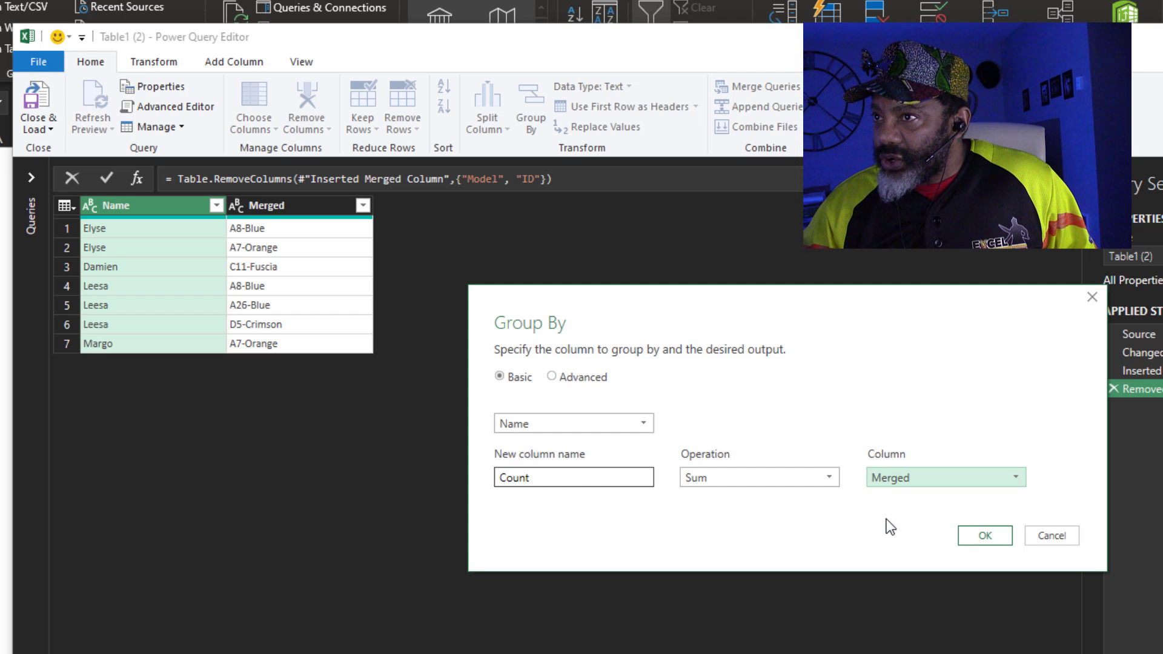
pyautogui.click(984, 534)
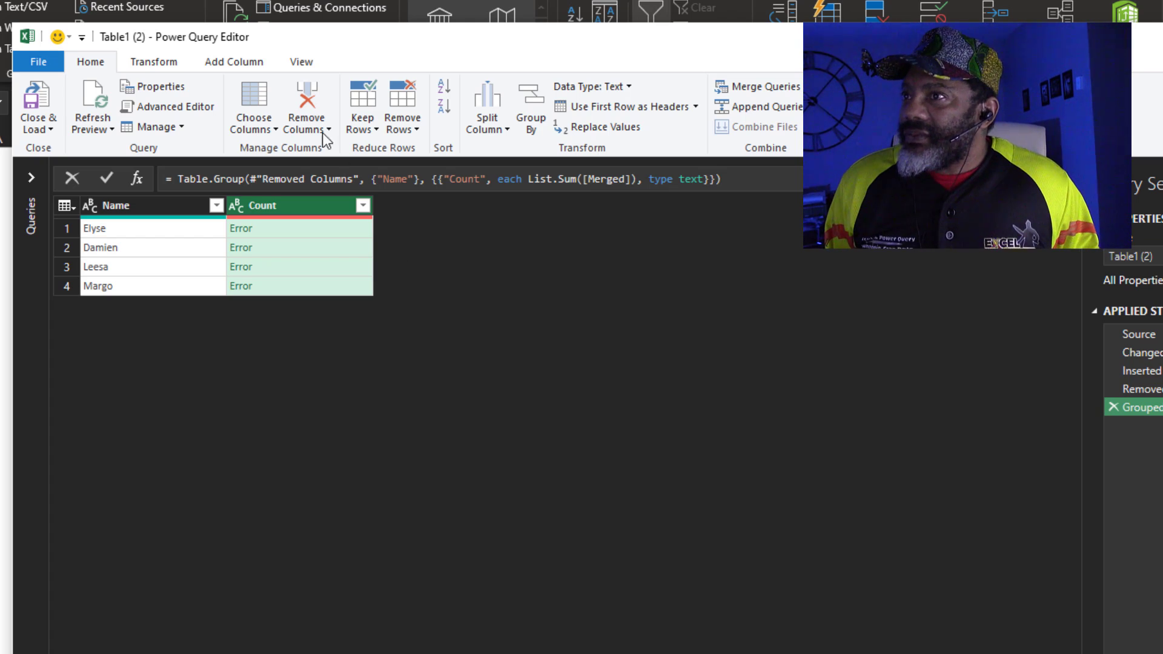
# In the Advanced Editor, replace List.Sum with Text.Combine([Merged], ";") for the Grouped Rows step
pyautogui.click(300, 62)
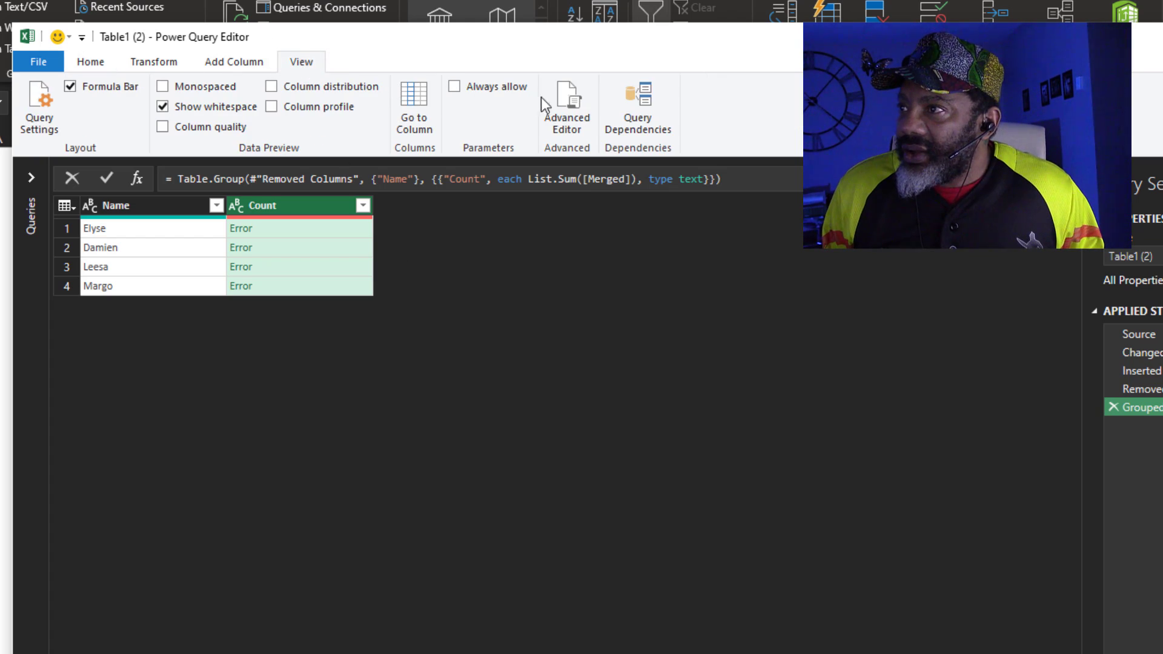
pyautogui.click(566, 104)
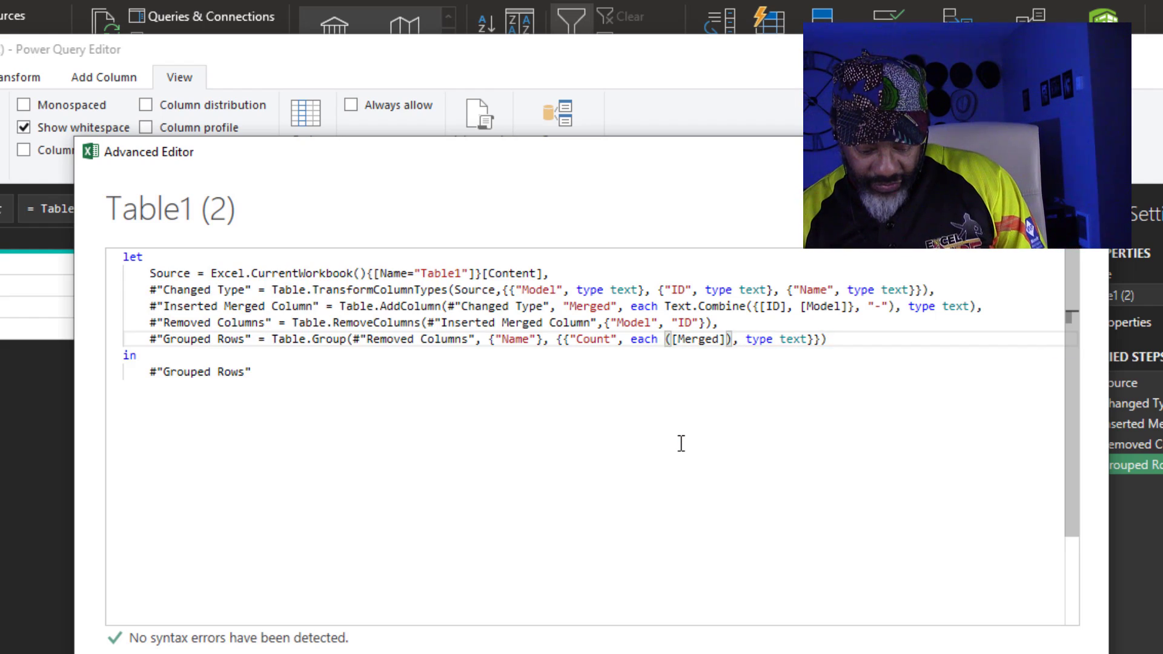
pyautogui.write('Text.')
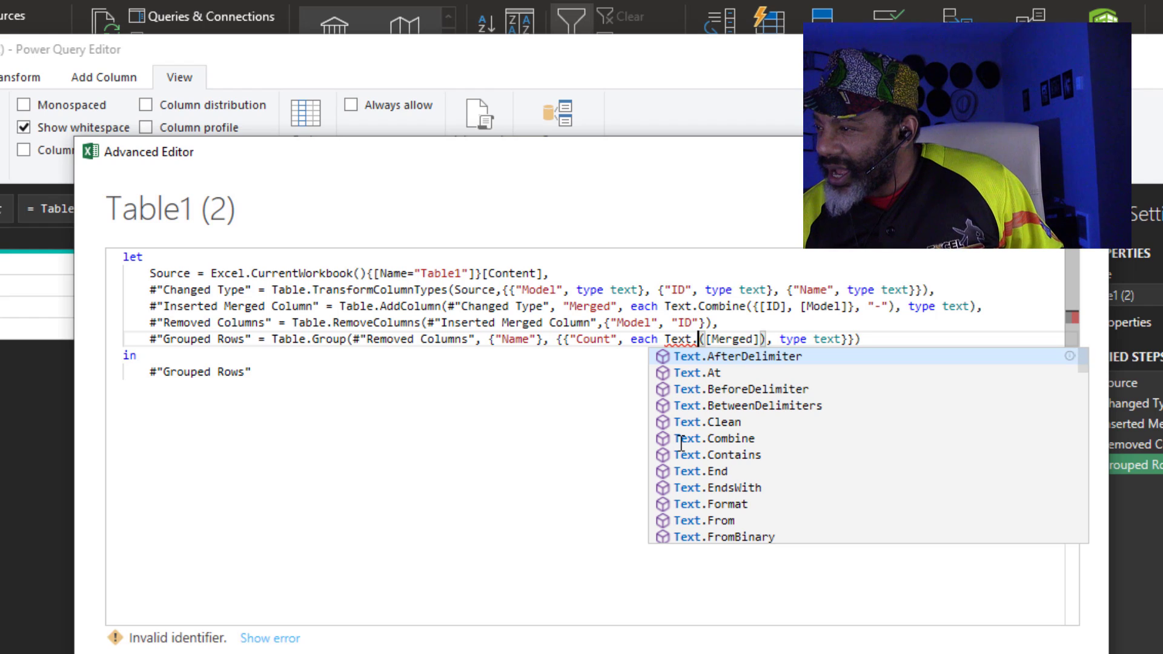
pyautogui.write('Combine')
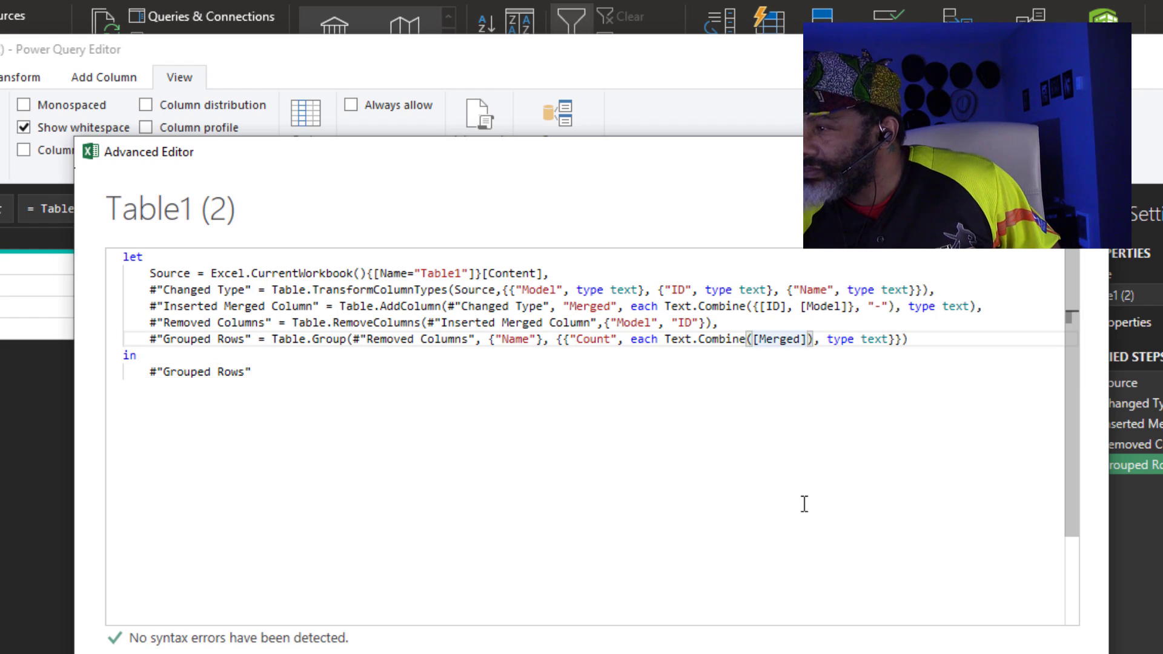
pyautogui.write(',')
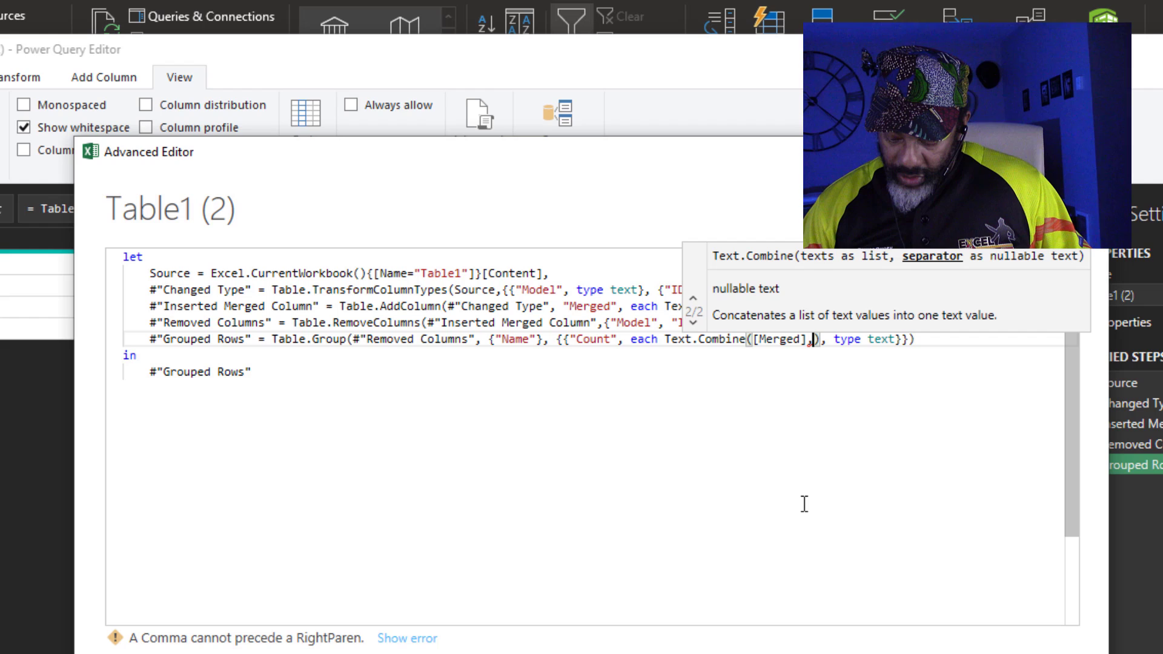
pyautogui.write('";"')
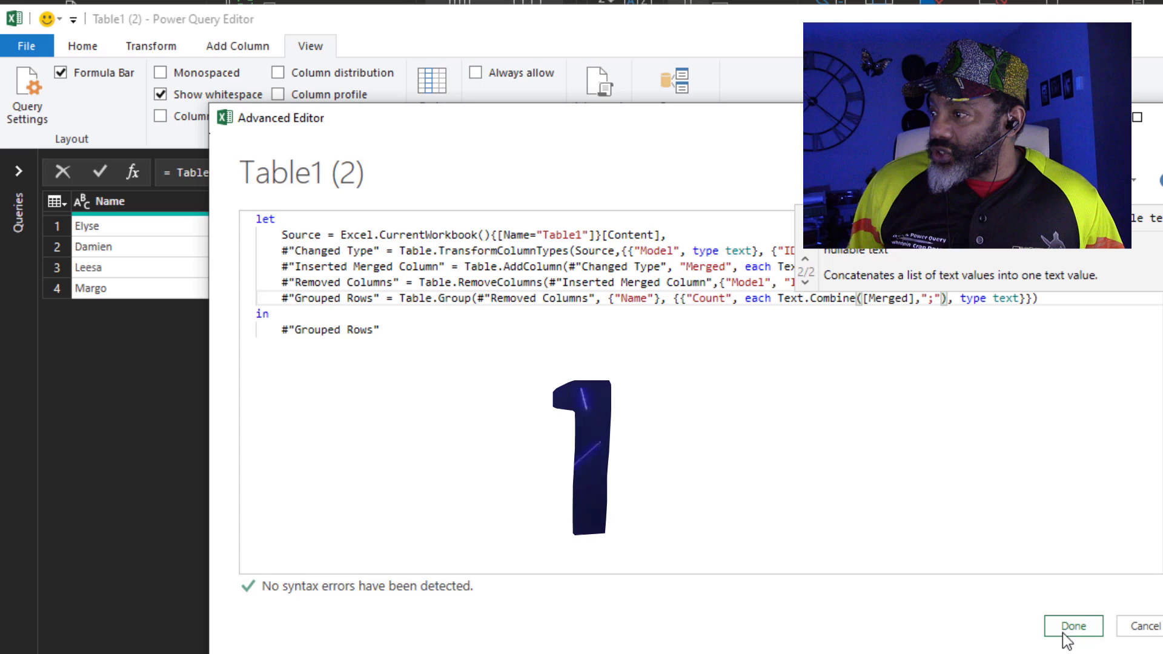
pyautogui.click(1070, 625)
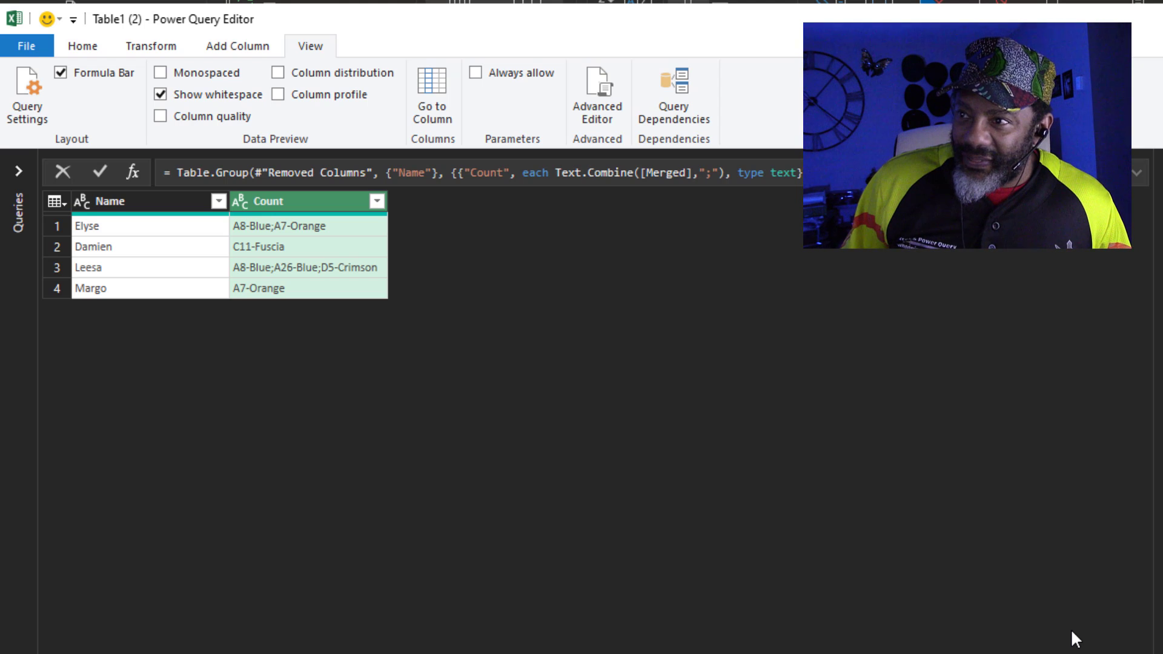
# Close & Load the query as a table on a new worksheet
pyautogui.click(26, 45)
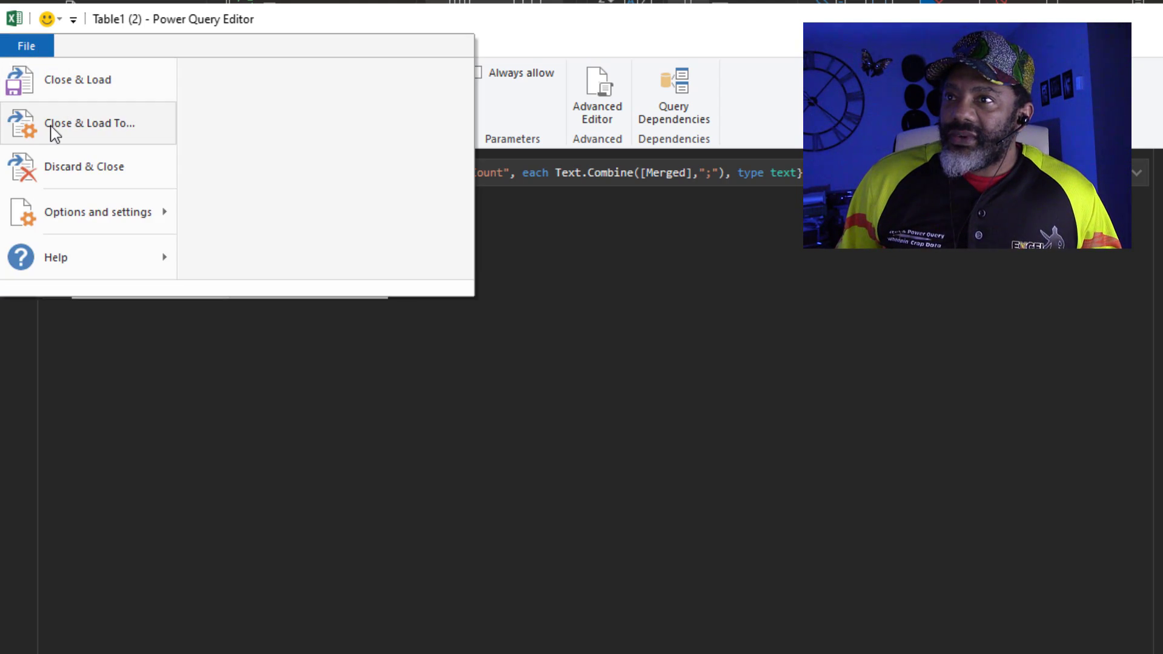
pyautogui.click(91, 124)
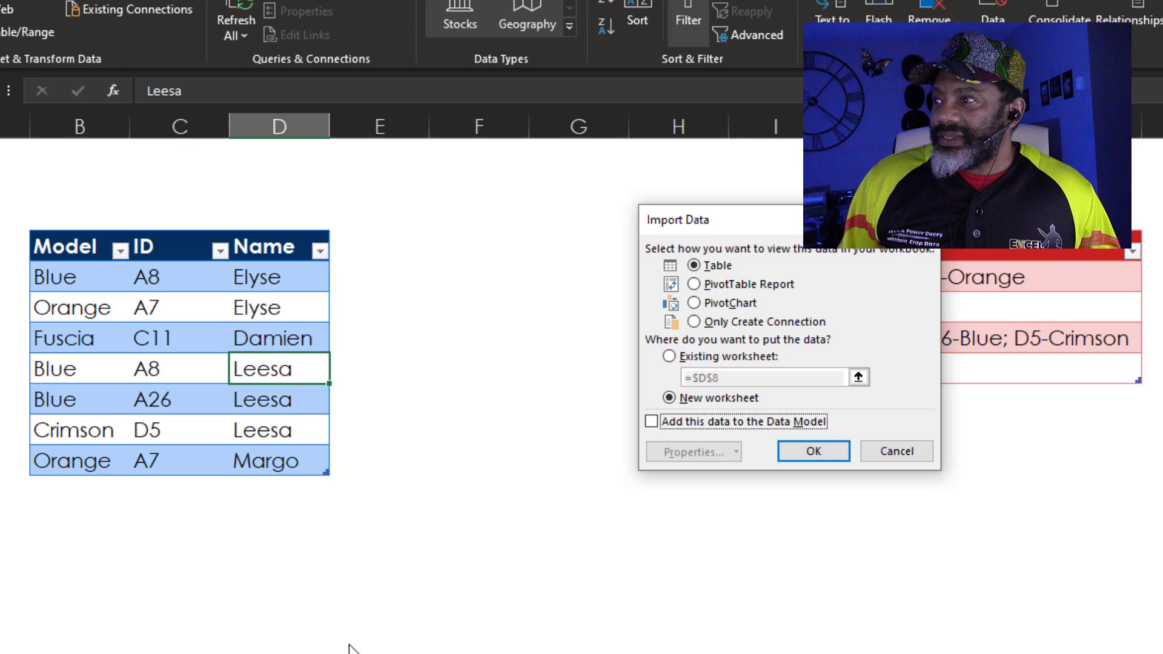
pyautogui.click(812, 451)
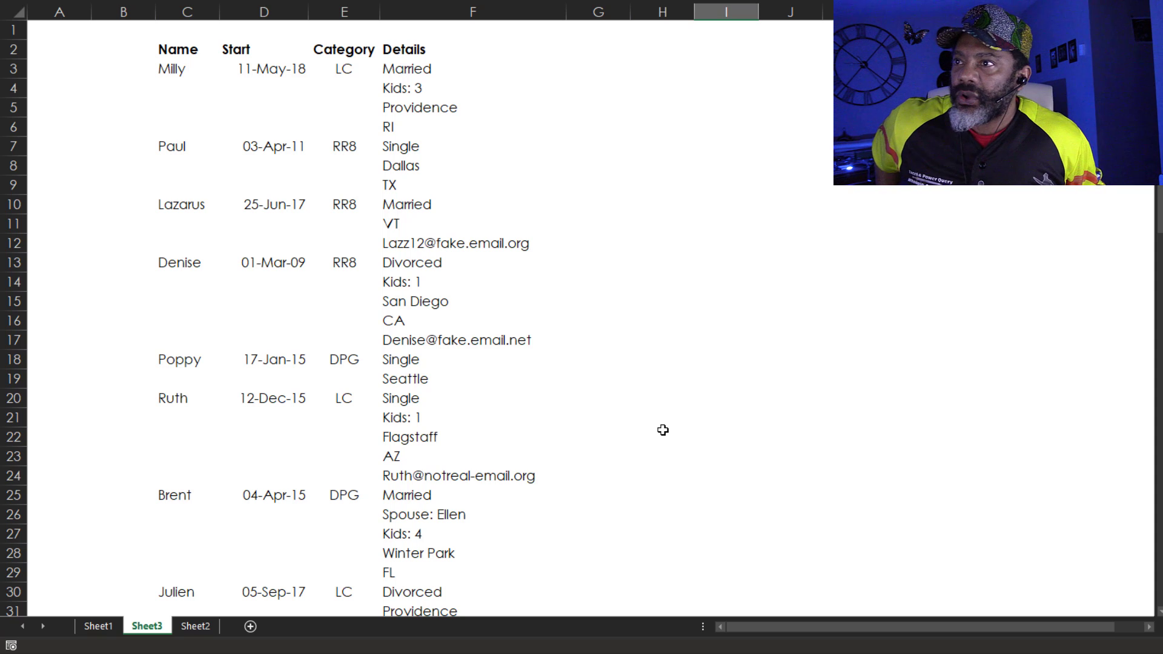
# Send the Name, Start, Category and Details data on Sheet3 into Power Query via From Table/Range
pyautogui.moveTo(178, 68); pyautogui.dragTo(349, 126)
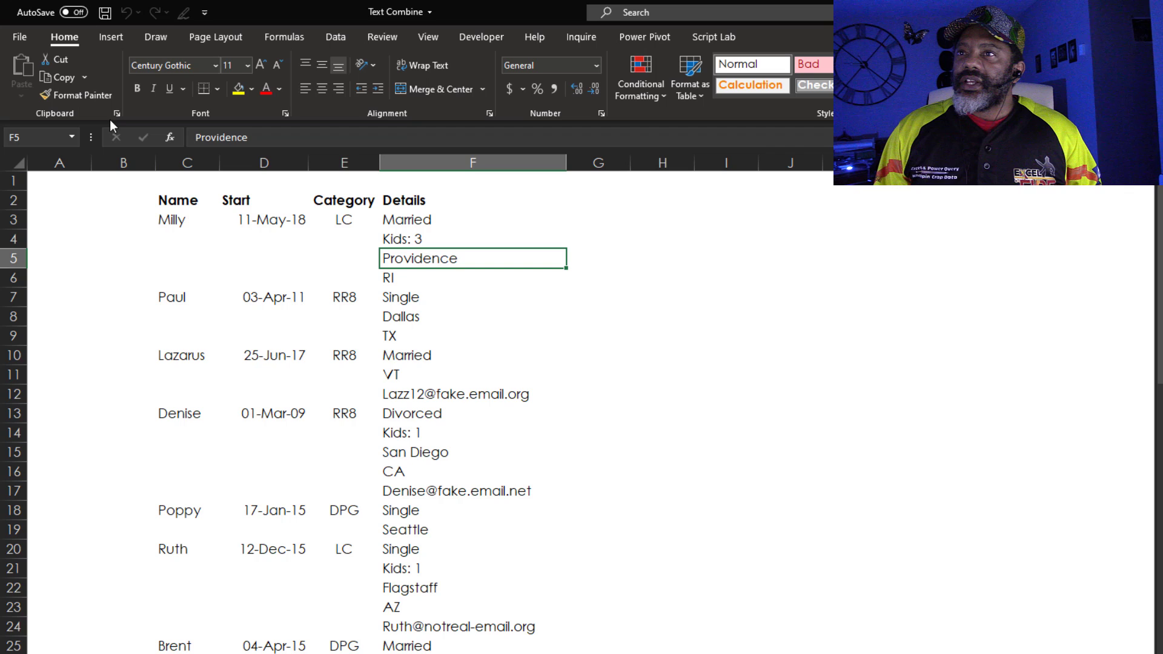
pyautogui.click(334, 37)
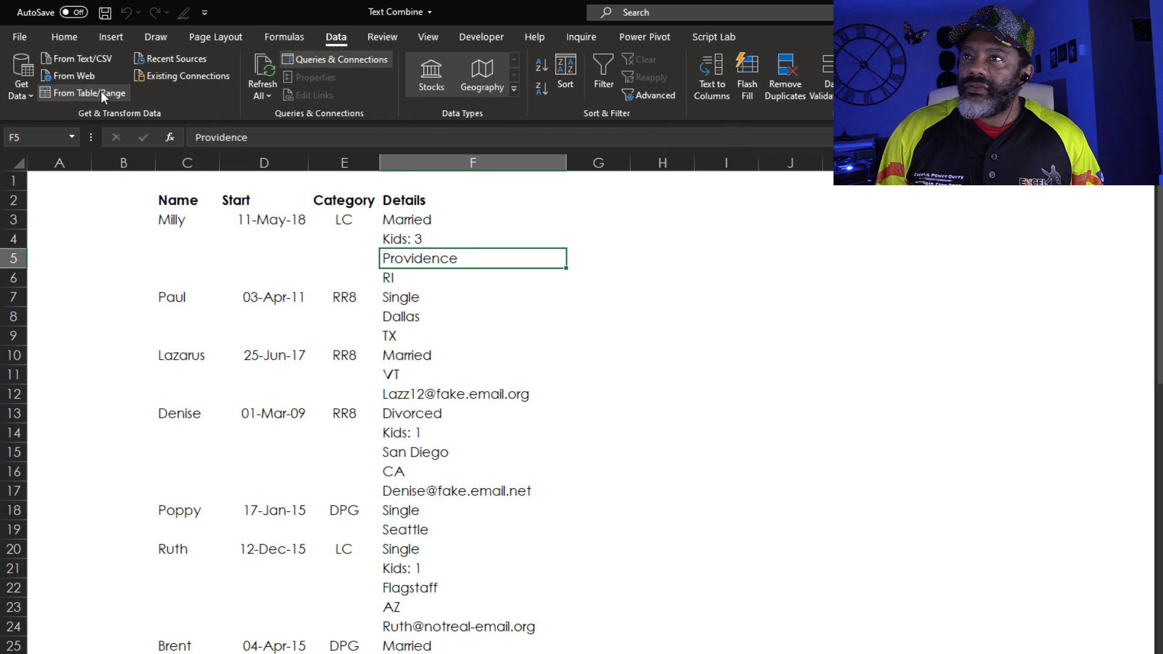
pyautogui.click(80, 92)
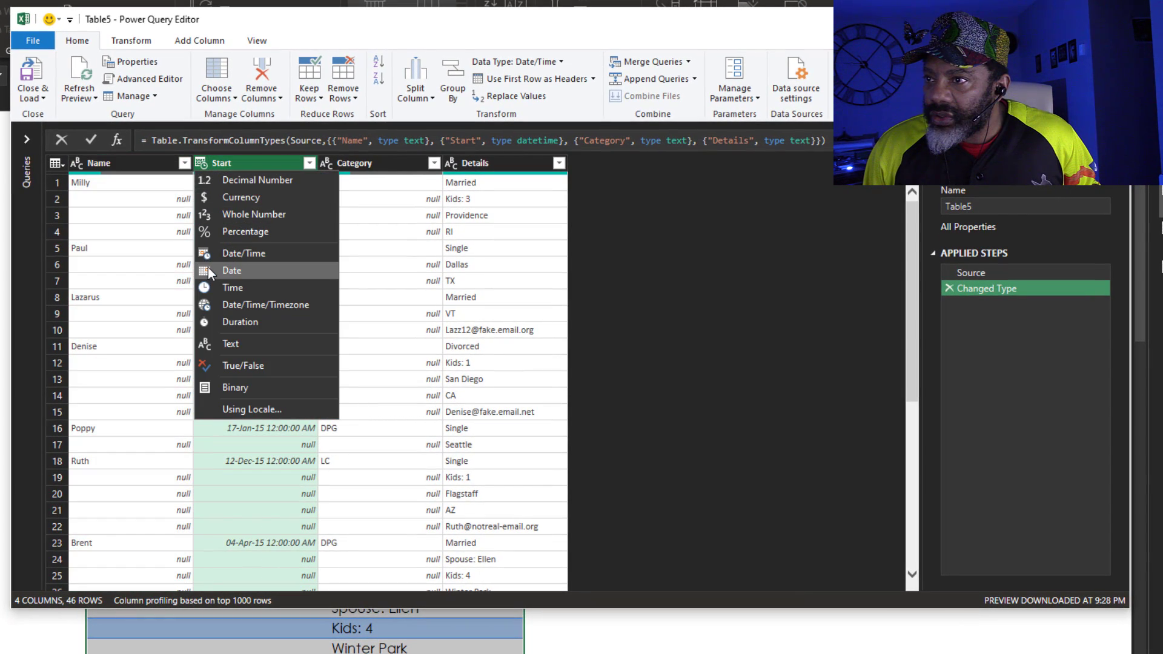
# Change the Start column type to Date, replacing the current conversion step
pyautogui.click(231, 270)
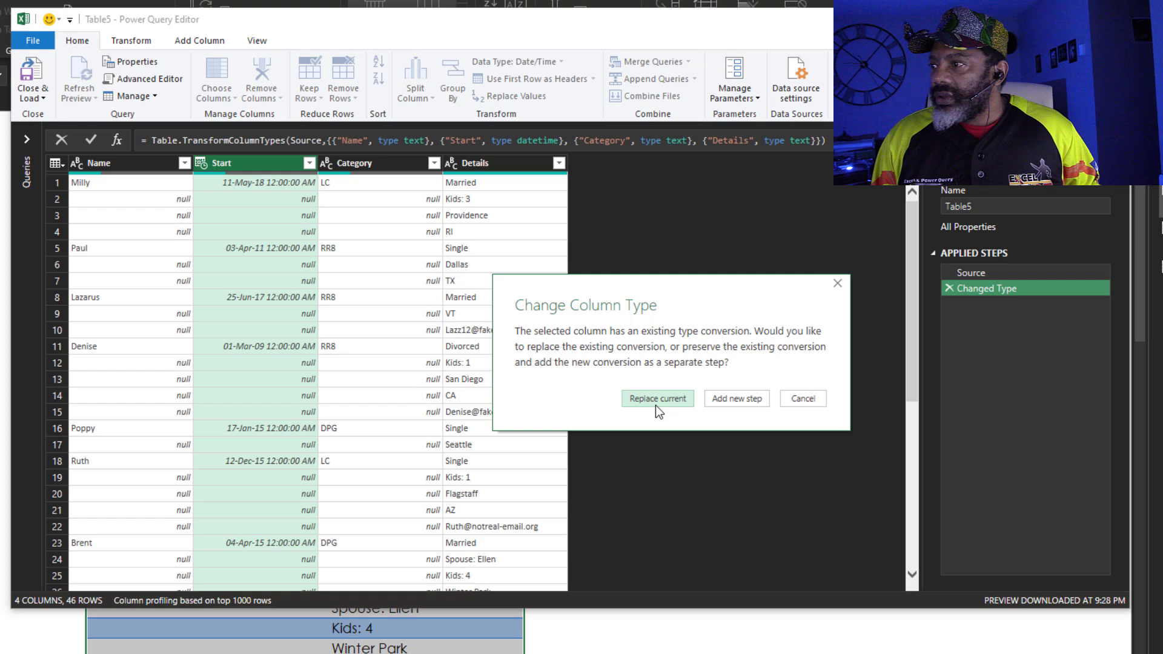
pyautogui.click(655, 398)
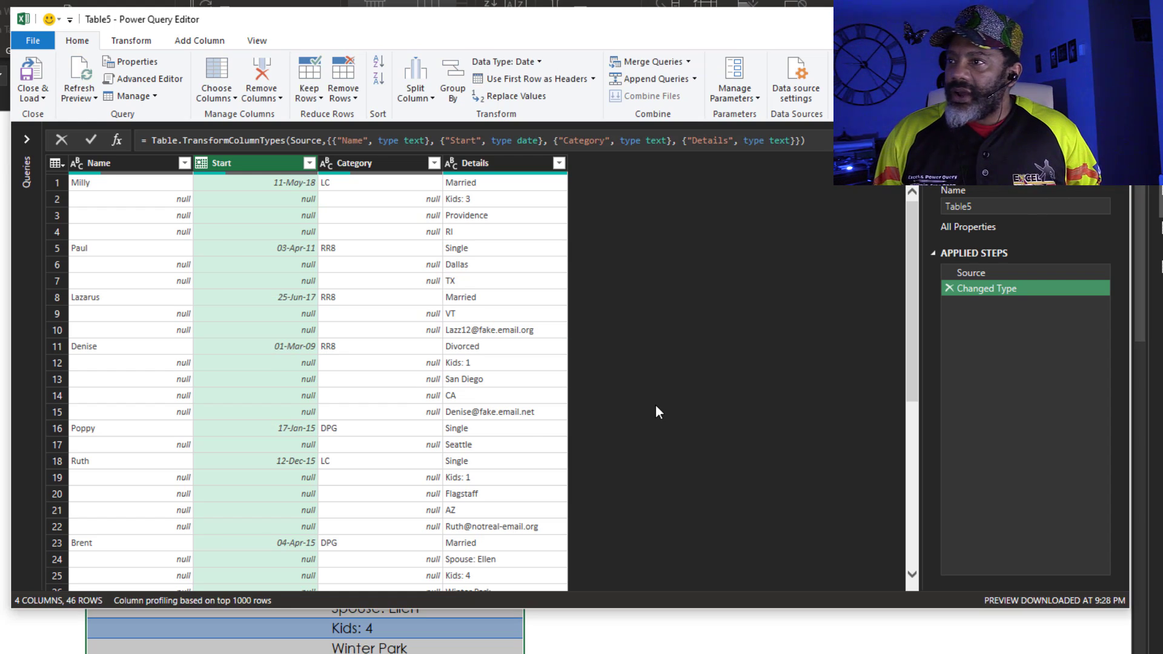
pyautogui.moveTo(406, 288)
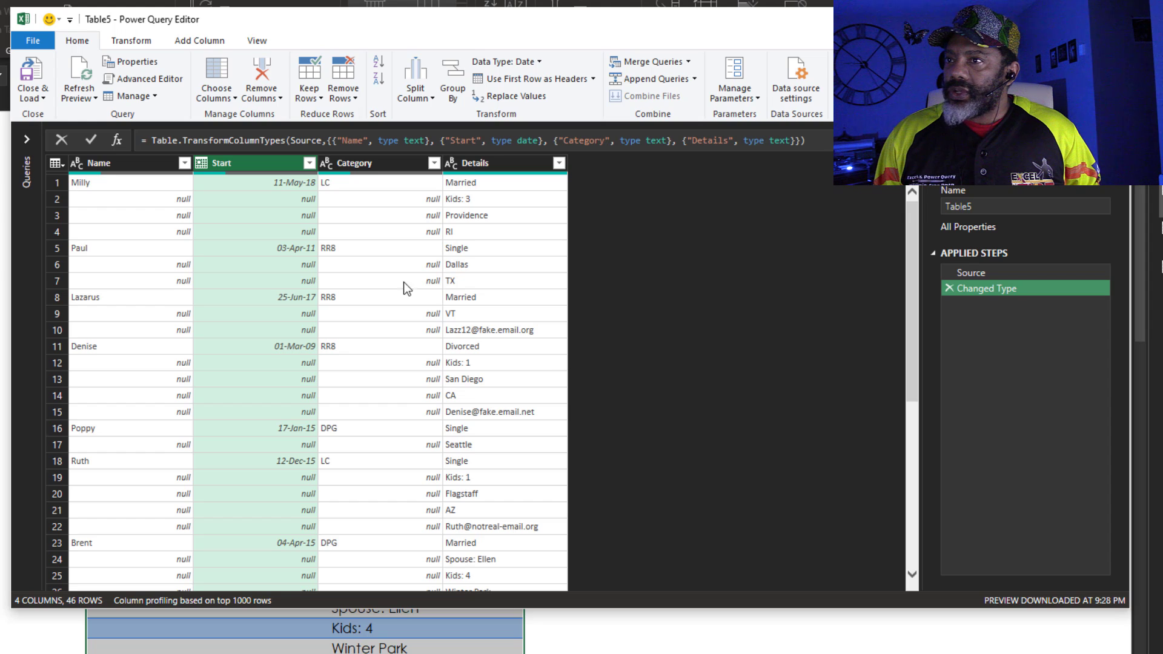
pyautogui.moveTo(148, 218)
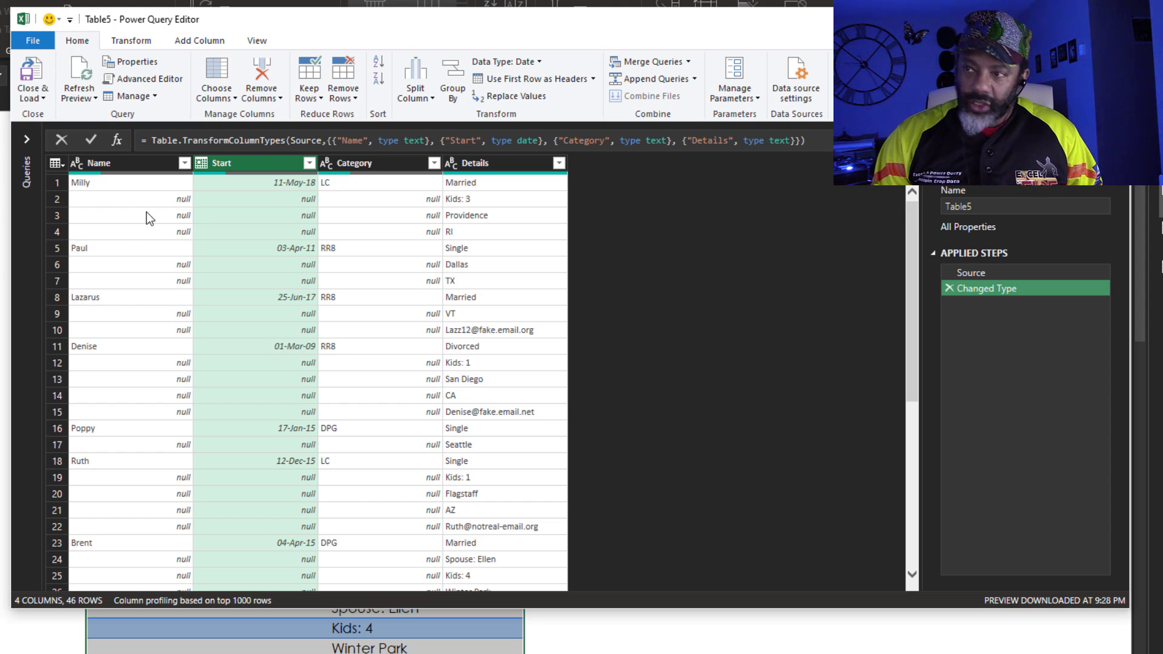
# Fill the Name, Start and Category columns down into the null rows
pyautogui.click(364, 163)
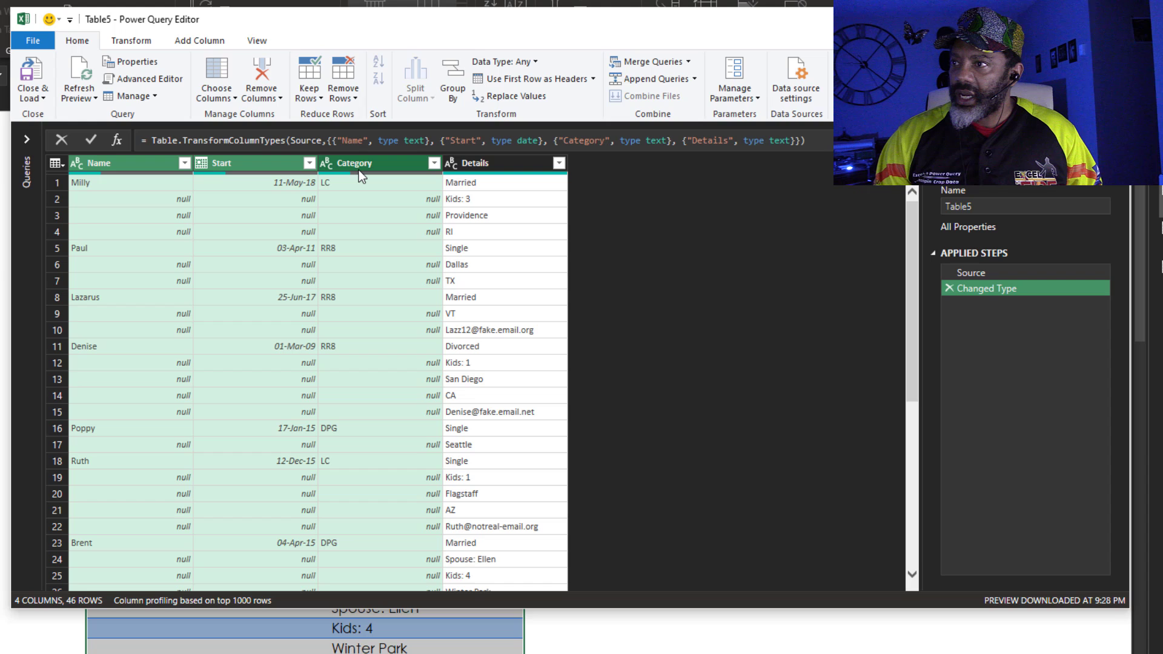
pyautogui.rightClick(353, 162)
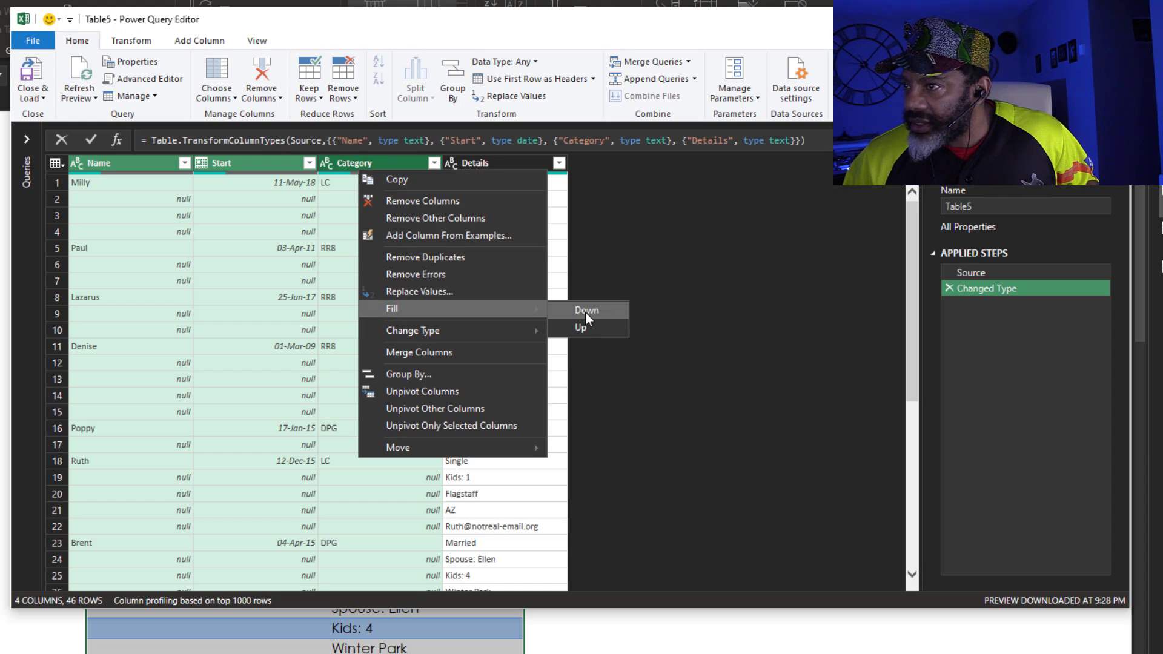
pyautogui.click(586, 310)
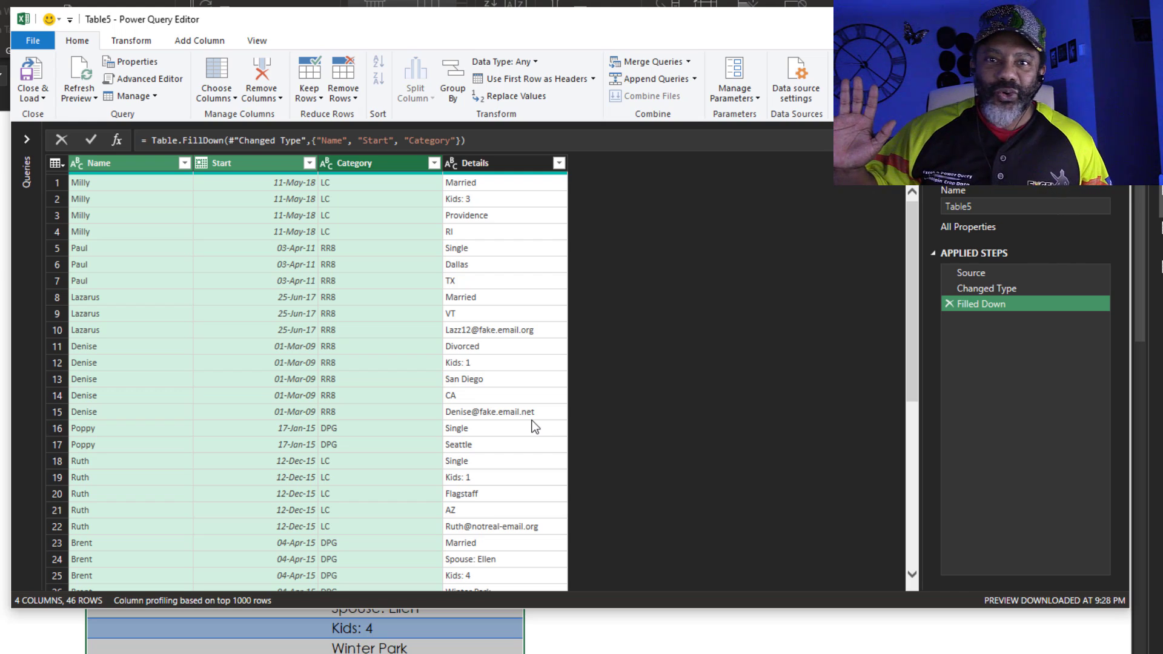
pyautogui.click(255, 40)
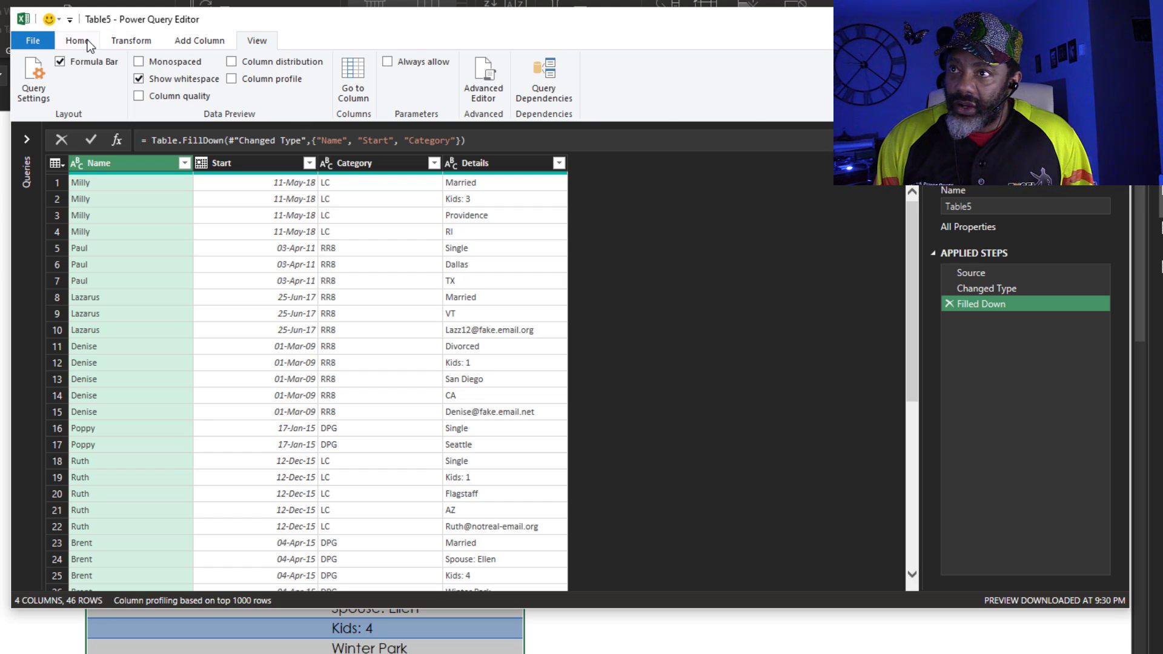
# Group by Name, Start and Category with a new Details column summing Details
pyautogui.click(76, 40)
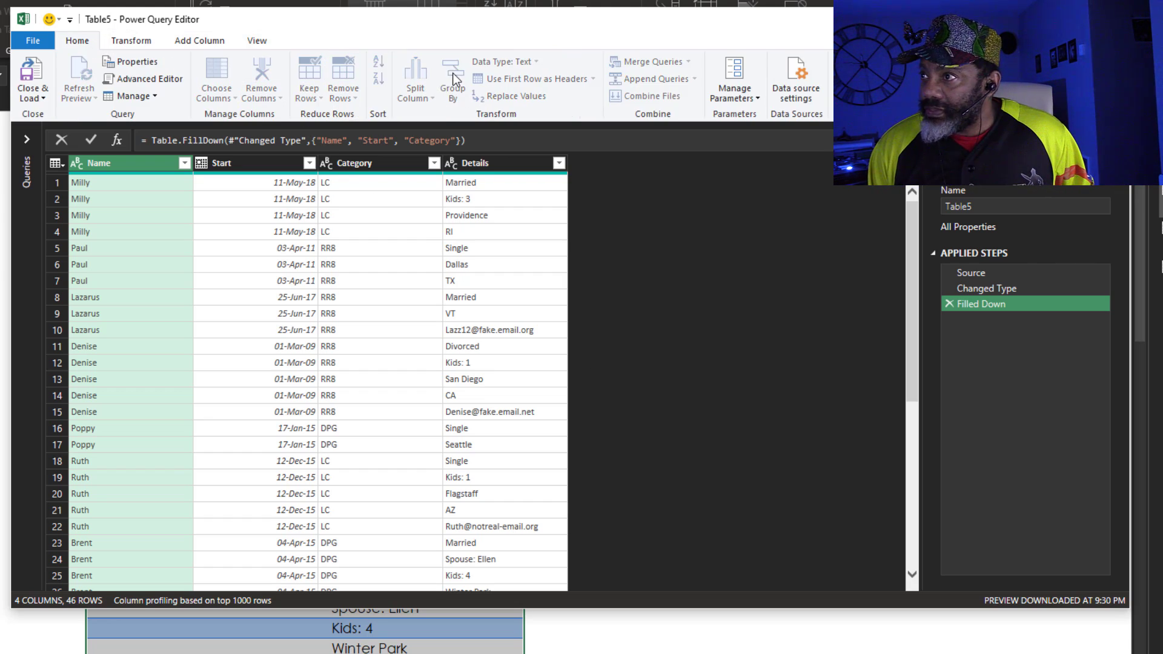
pyautogui.click(452, 77)
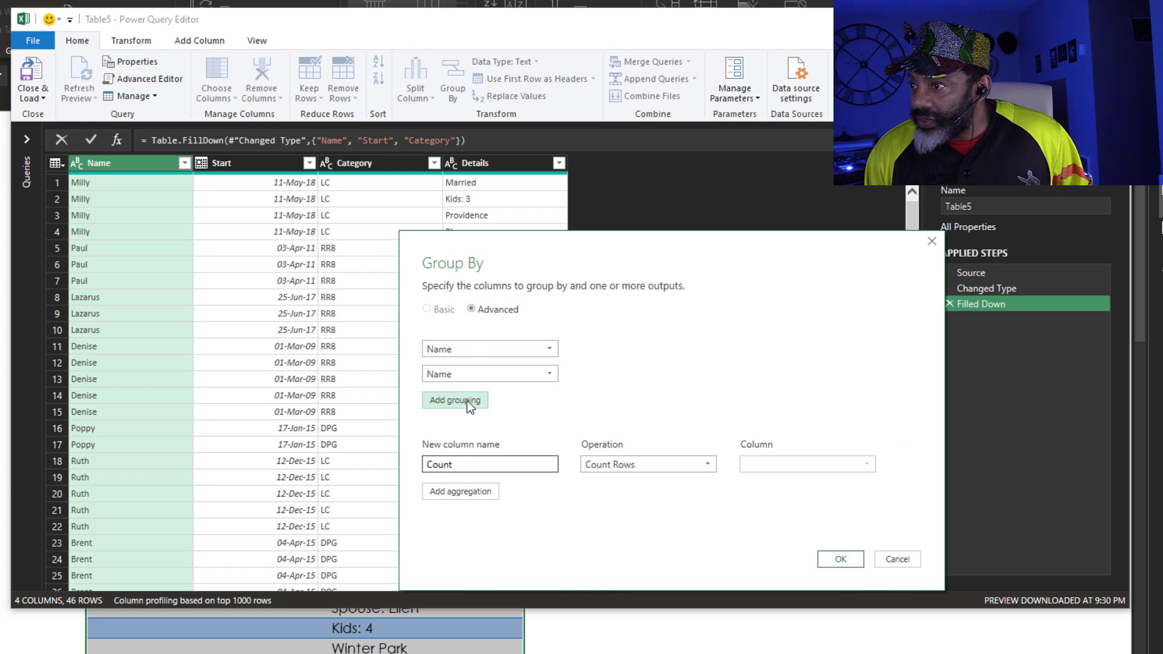
pyautogui.click(455, 399)
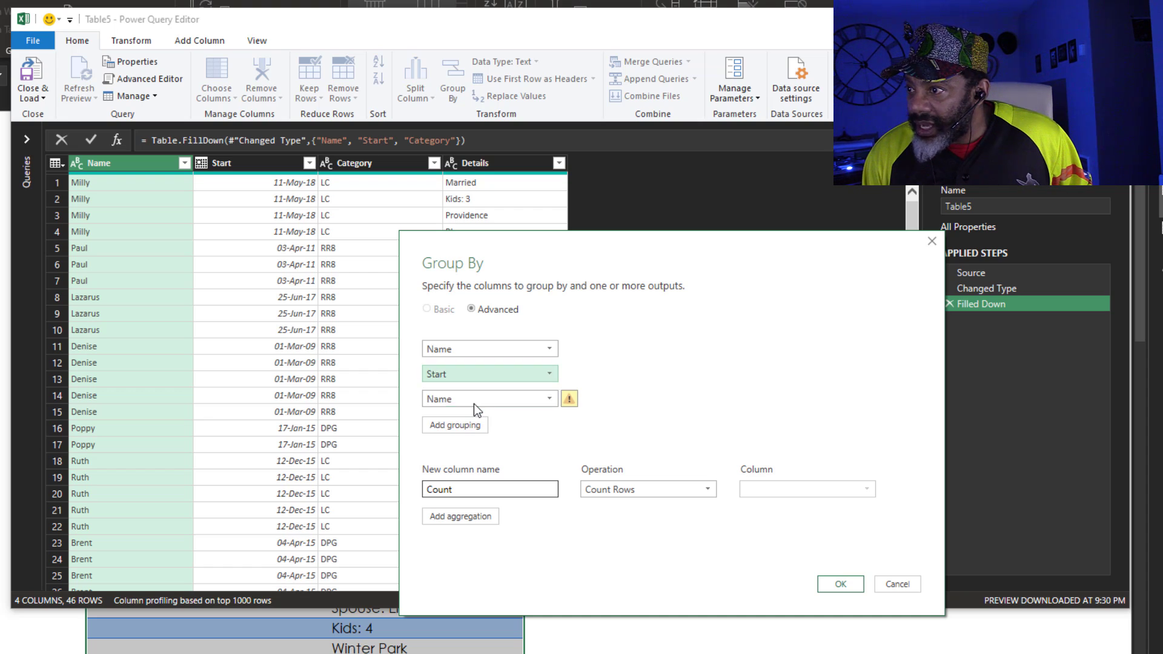
pyautogui.click(488, 399)
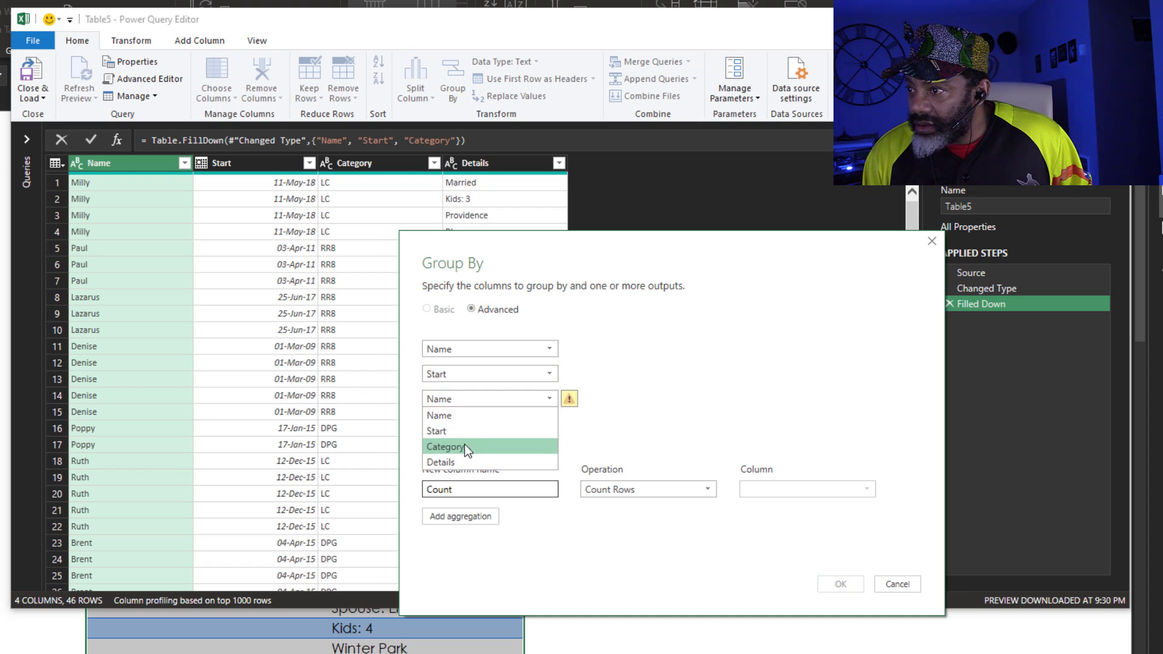
pyautogui.click(445, 447)
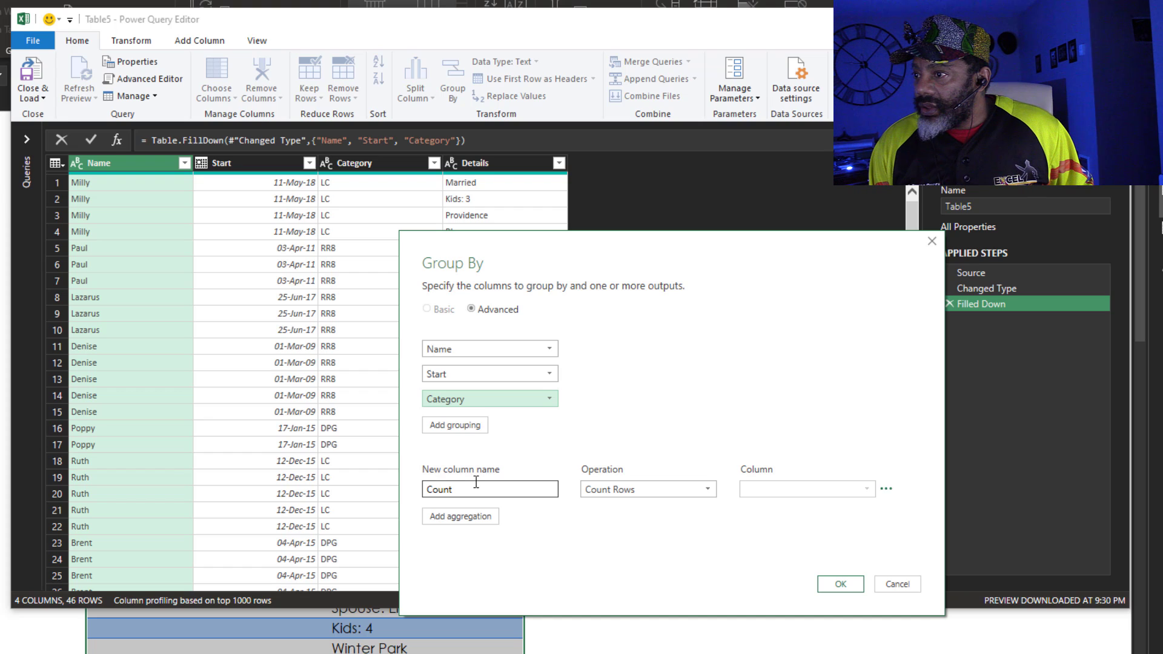
pyautogui.tripleClick(490, 488)
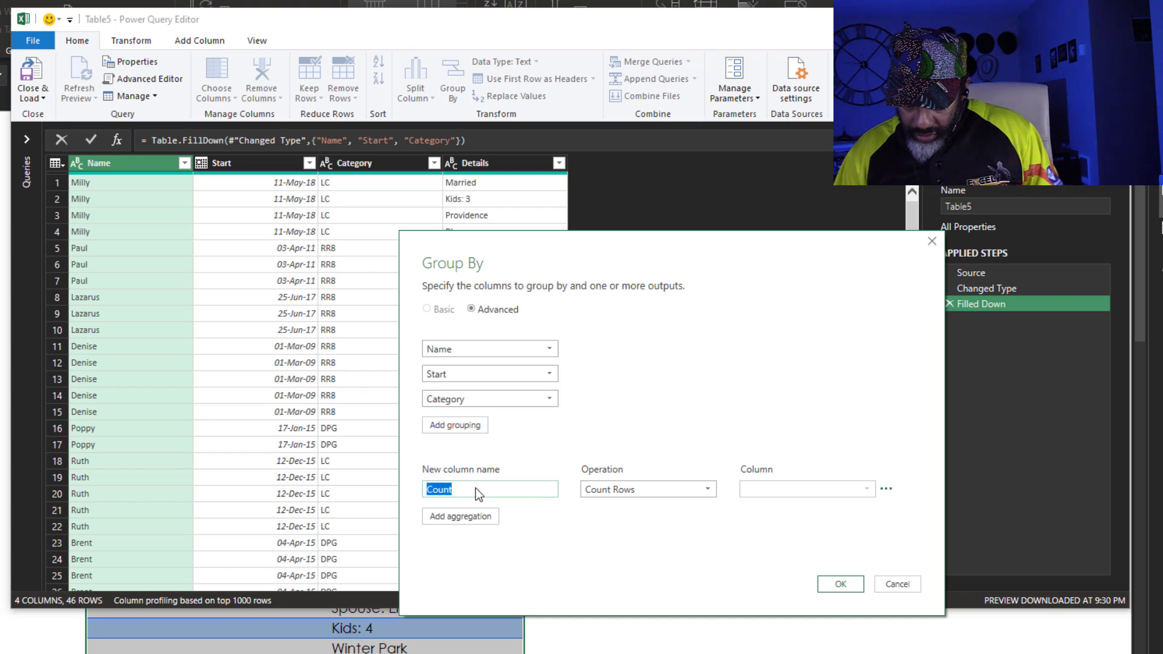
pyautogui.write('Details')
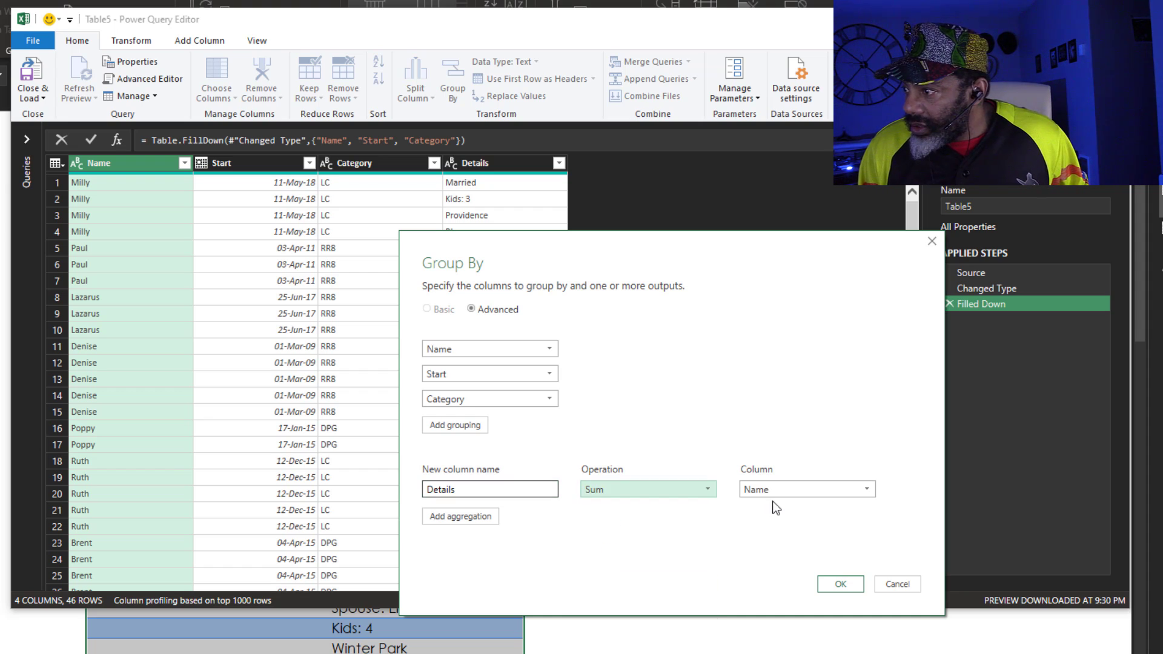
pyautogui.click(805, 488)
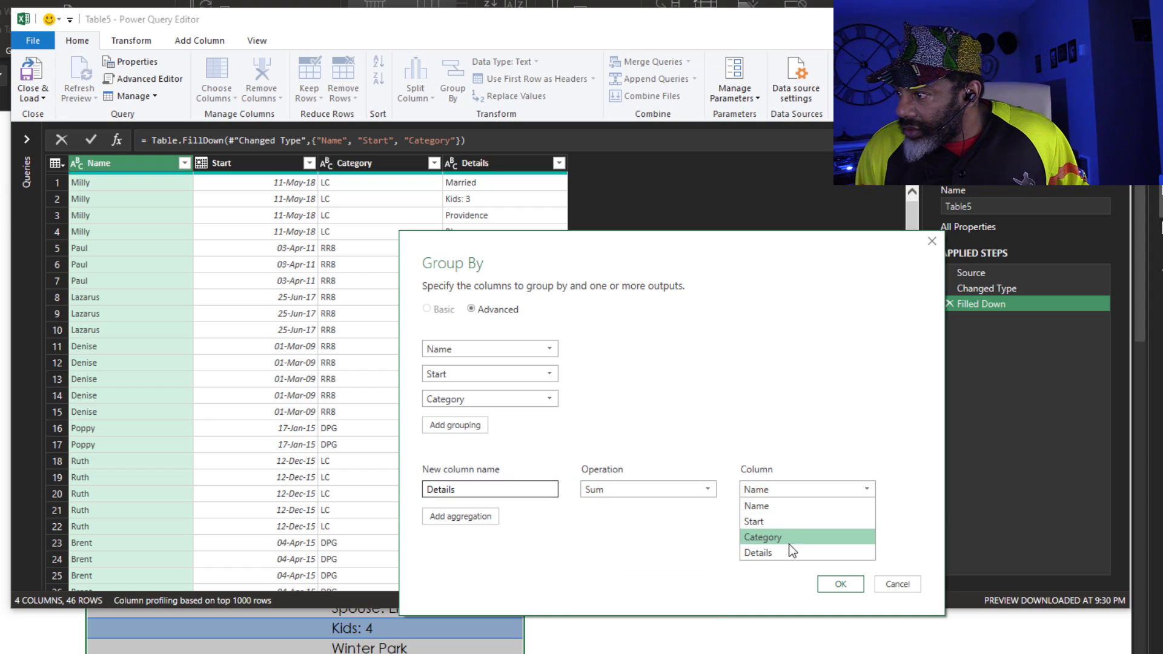
pyautogui.click(758, 553)
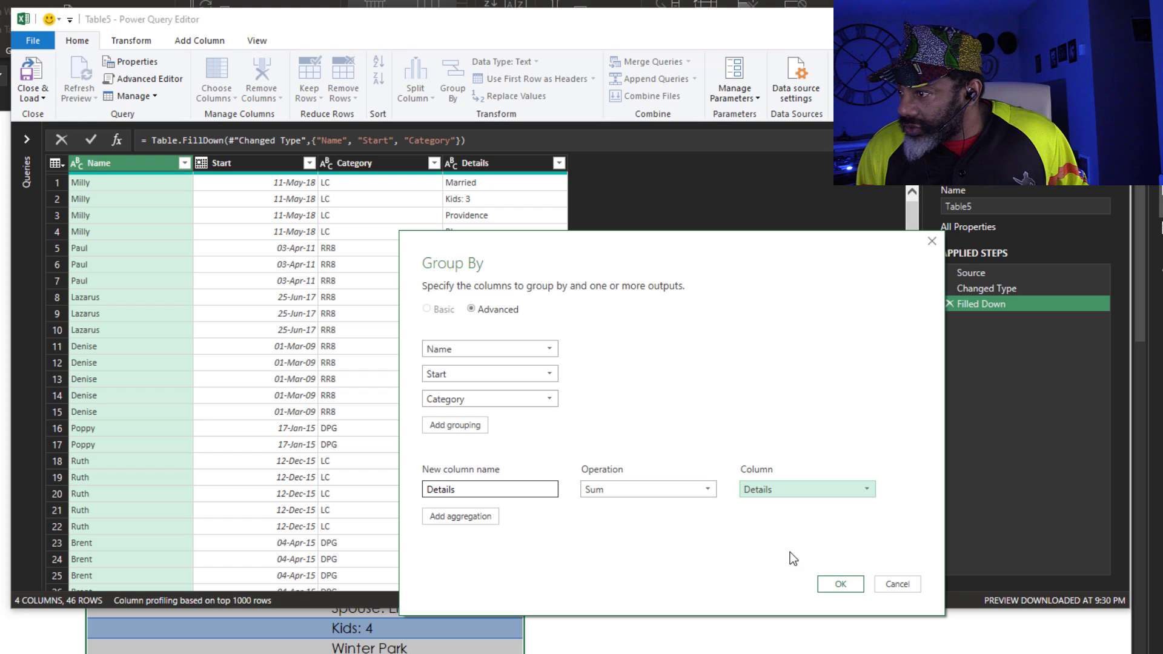
pyautogui.click(839, 584)
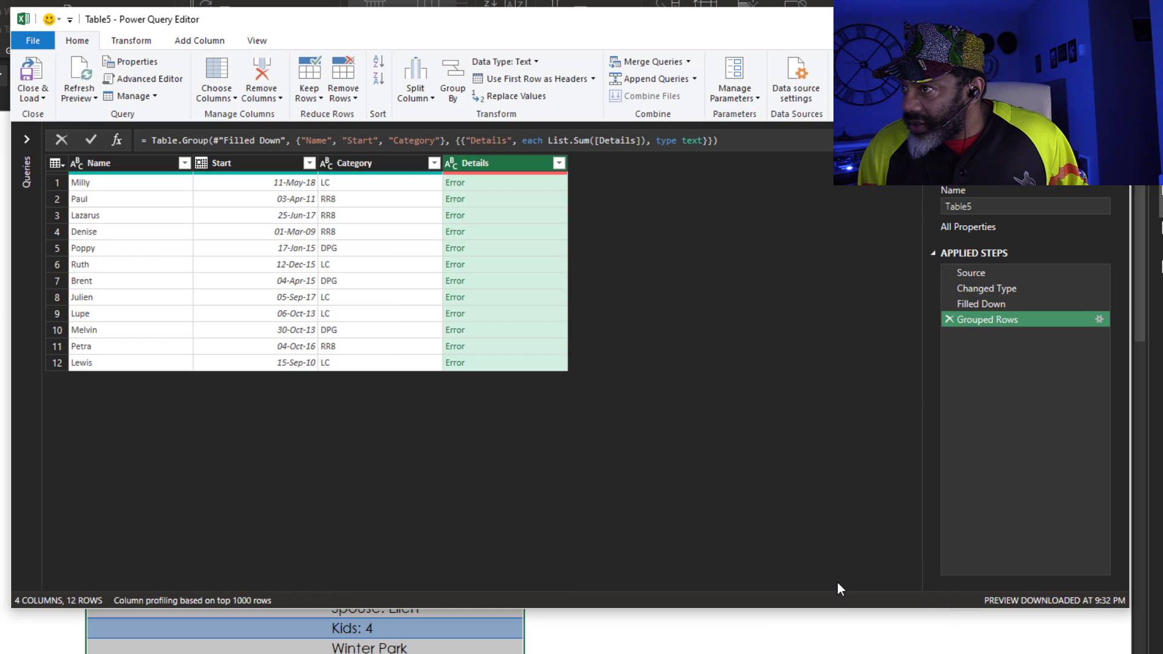
pyautogui.moveTo(275, 40)
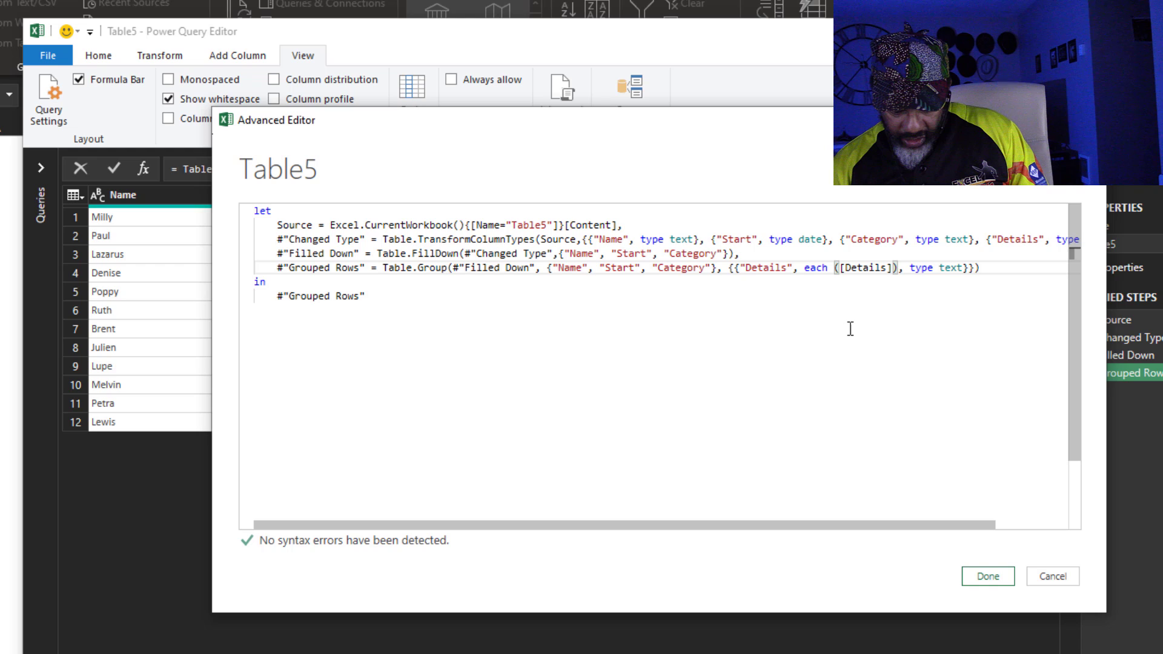
# Replace List.Sum with Text.Combine([Details], " - ") in the Advanced Editor and apply it
pyautogui.write('Text')
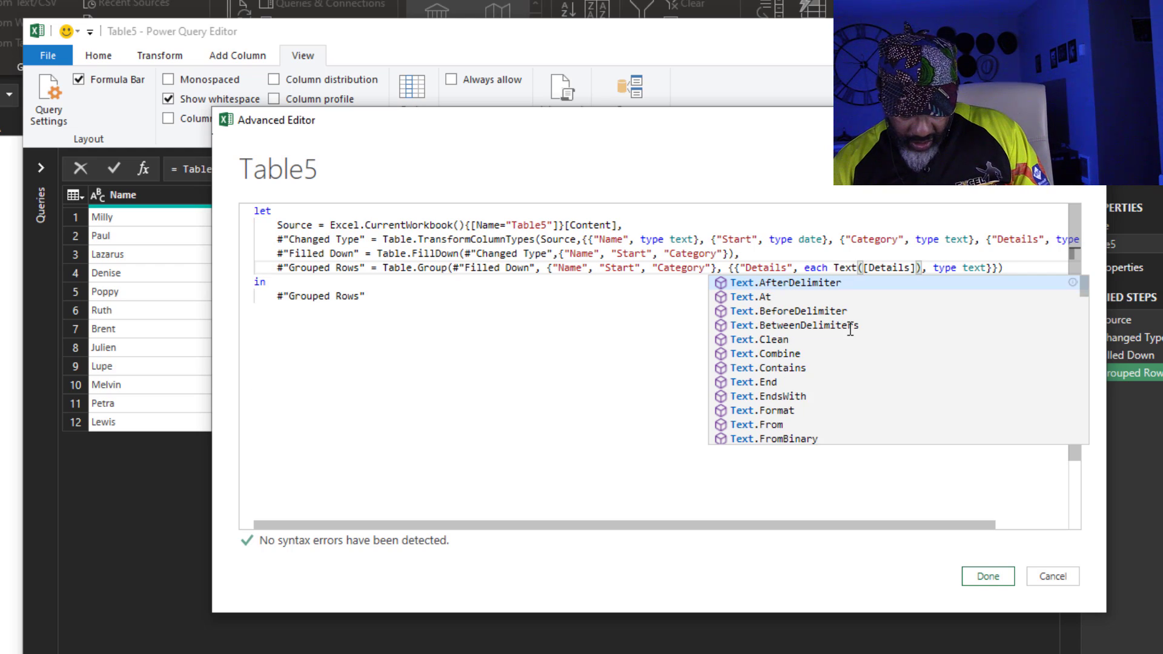
pyautogui.write('c')
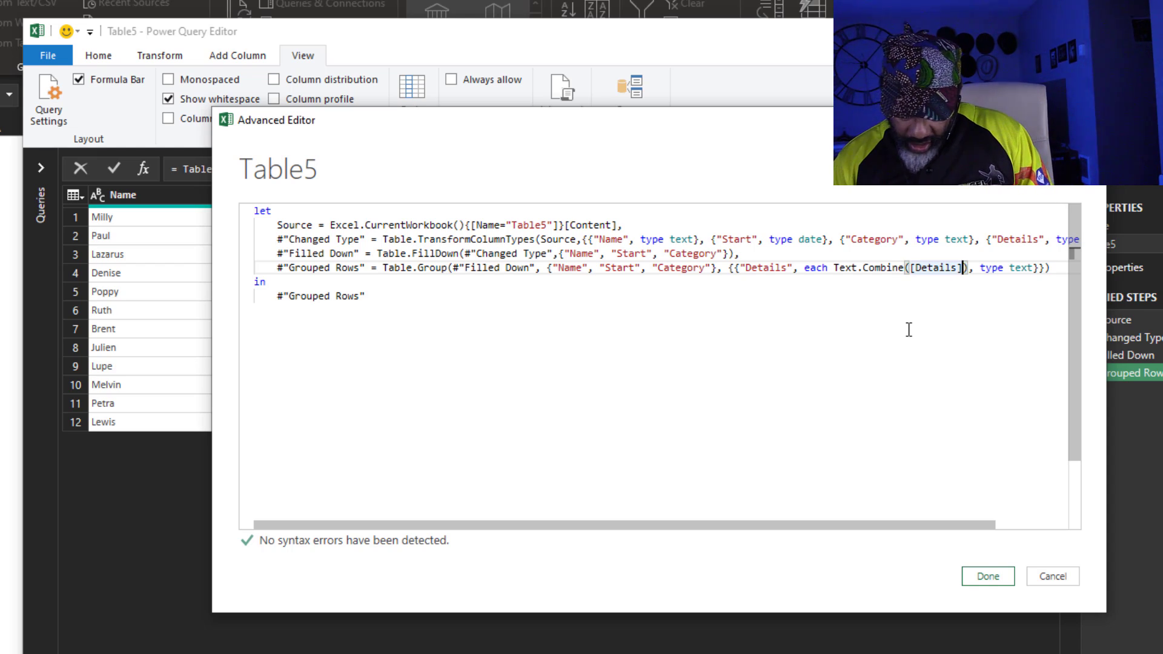
pyautogui.write(', " -')
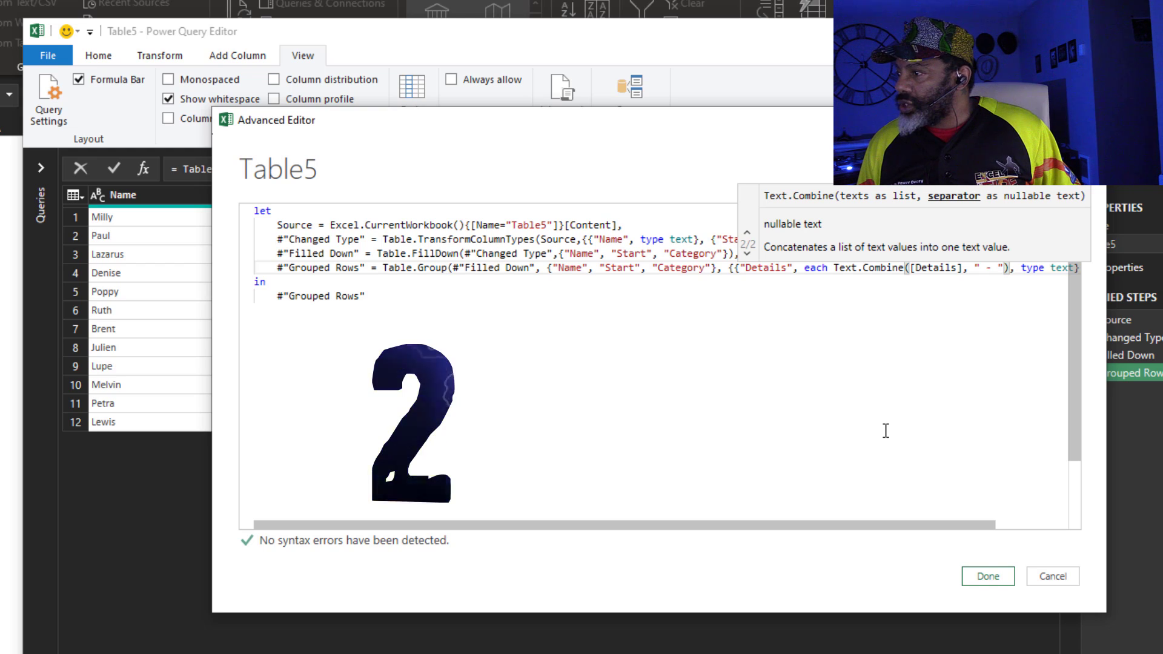
pyautogui.click(988, 576)
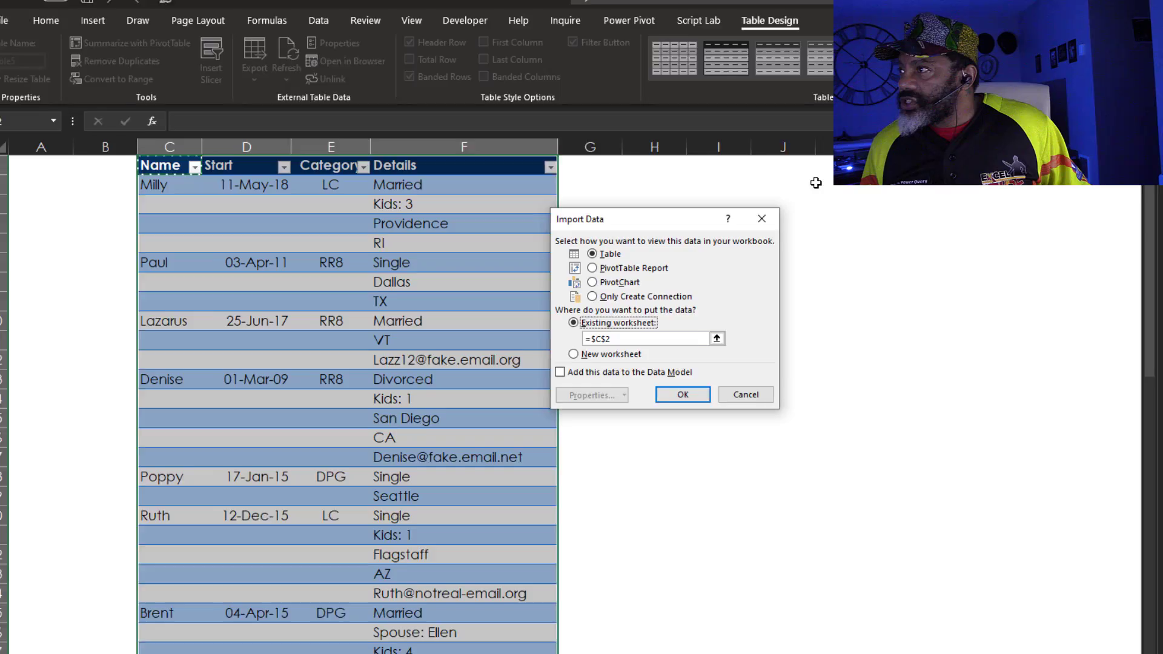
# Load the grouped query as a table onto the existing worksheet
pyautogui.click(680, 394)
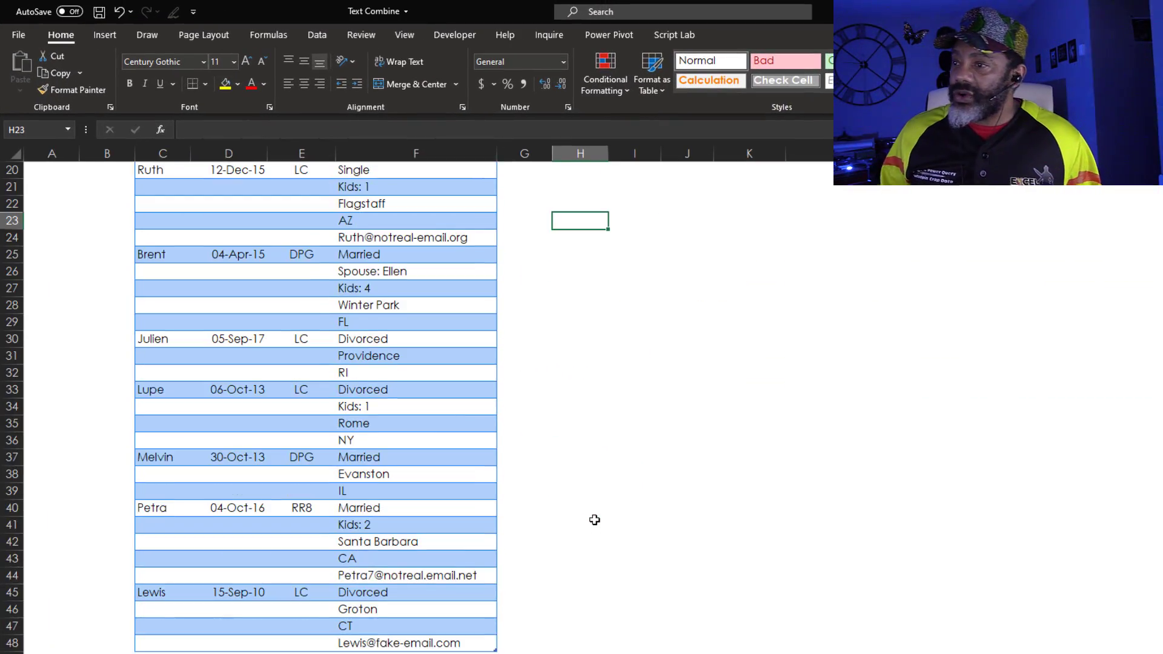
# Move the new rows for Mac through Dorlan into the source table and go to the Data ribbon
pyautogui.scroll(-3)
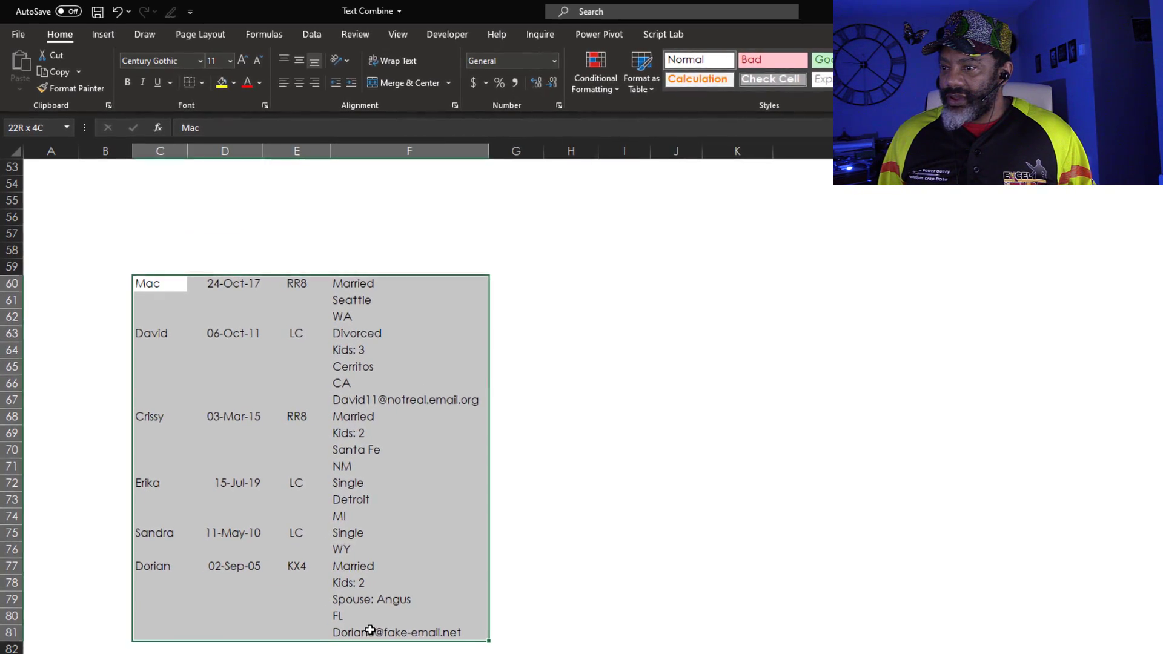
pyautogui.scroll(3)
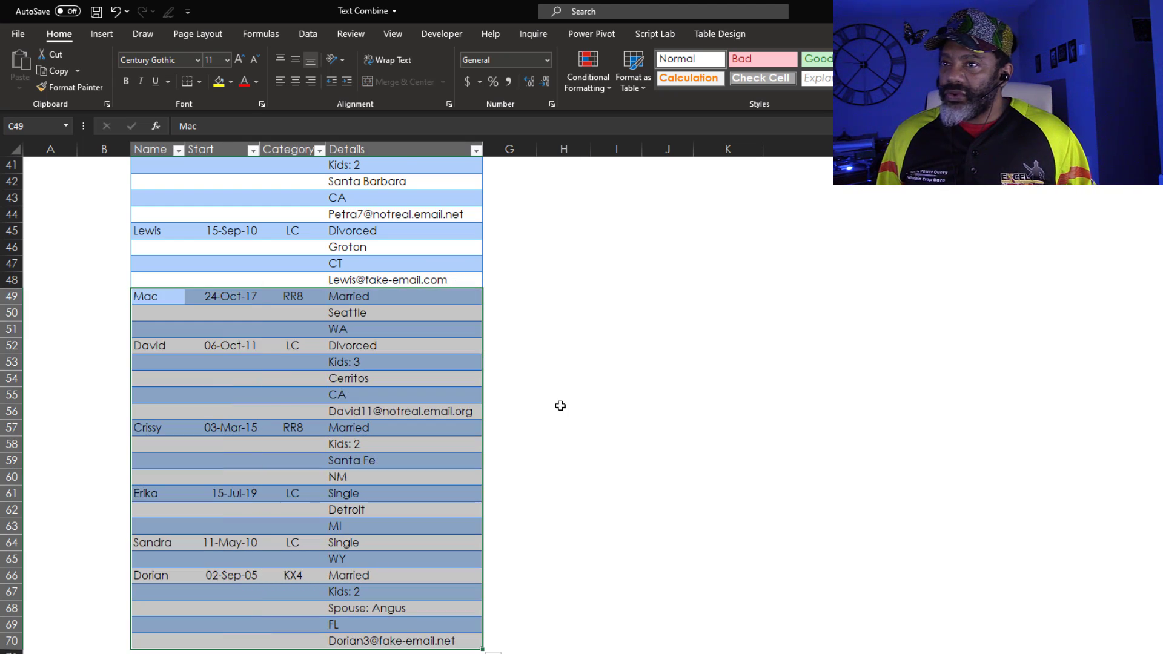
pyautogui.click(307, 34)
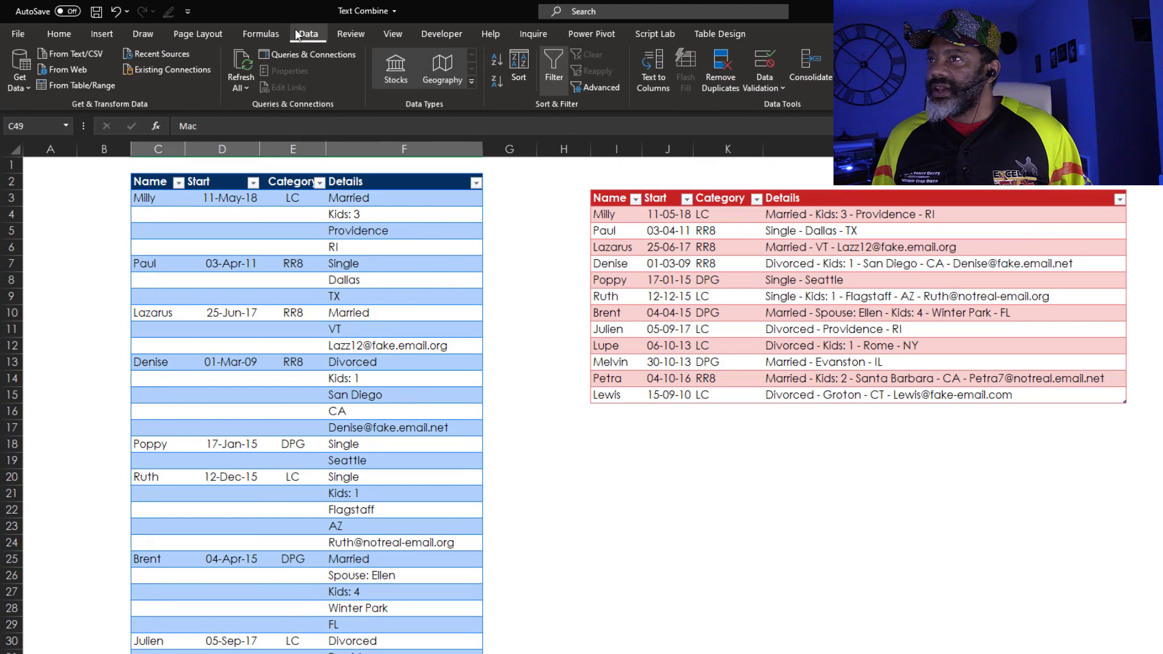